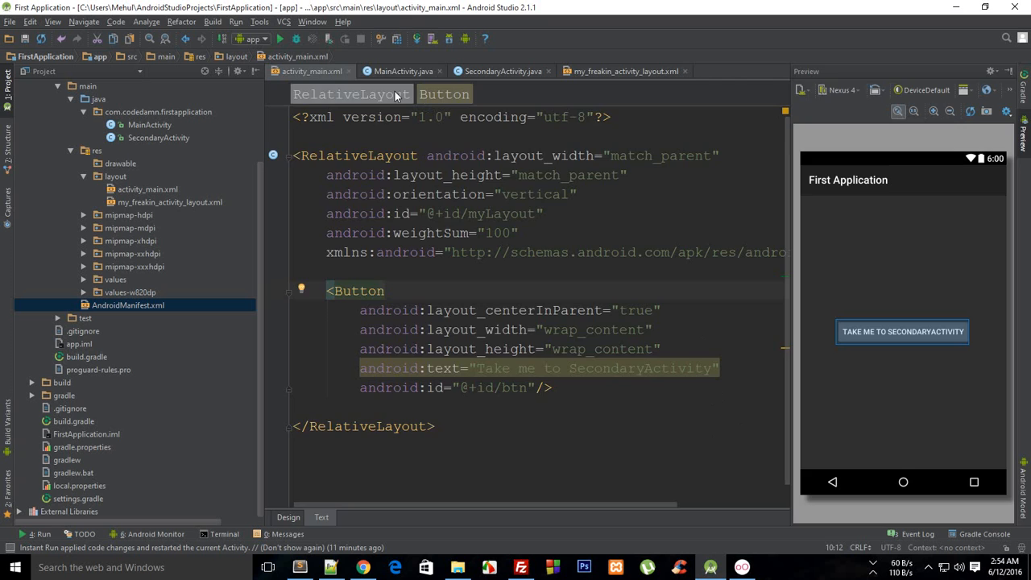
- Delete the old Button and change the root RelativeLayout to a LinearLayout
left_click(415, 71)
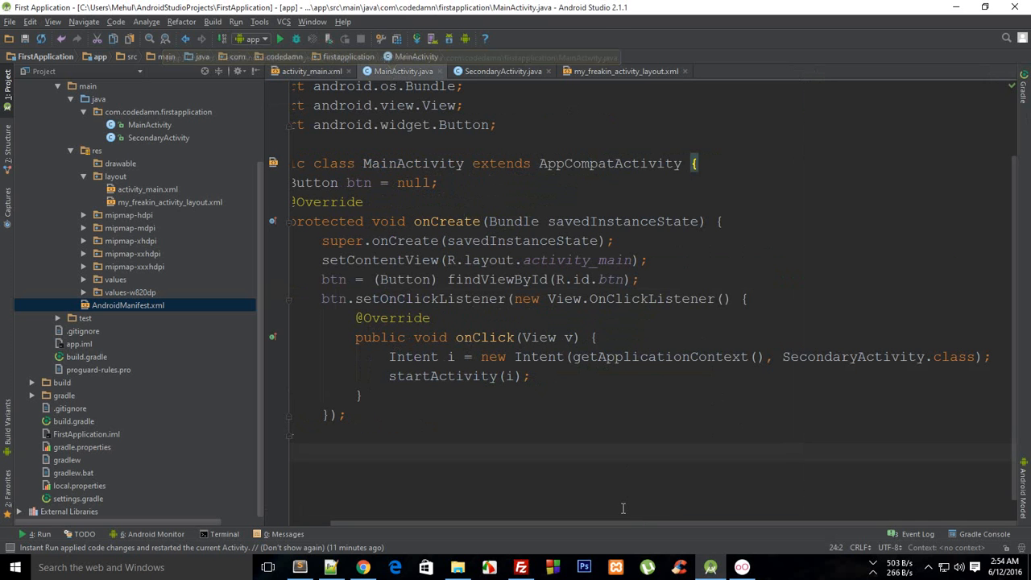
mouse_move(479, 527)
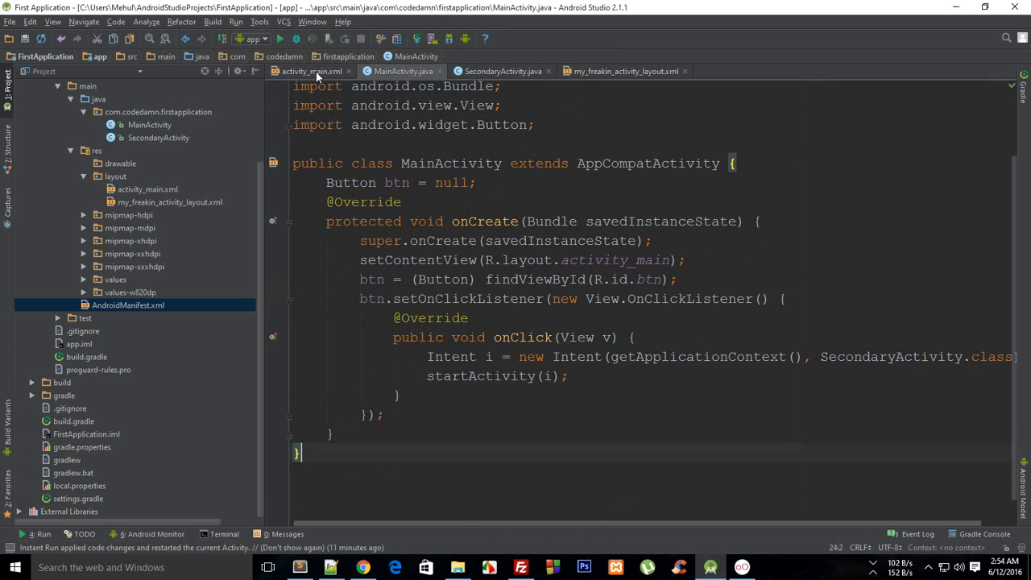
left_click(313, 71)
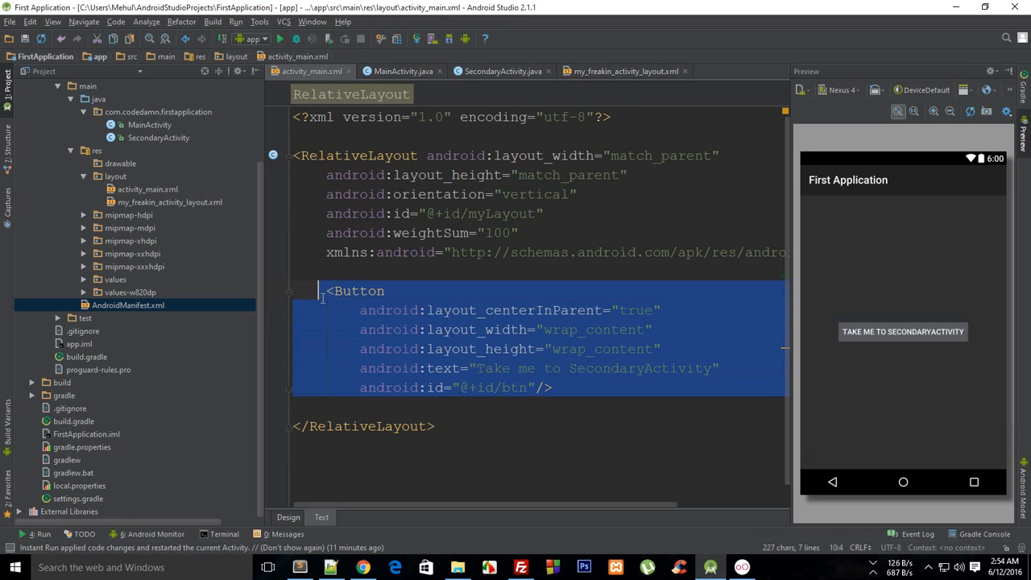
key("Delete")
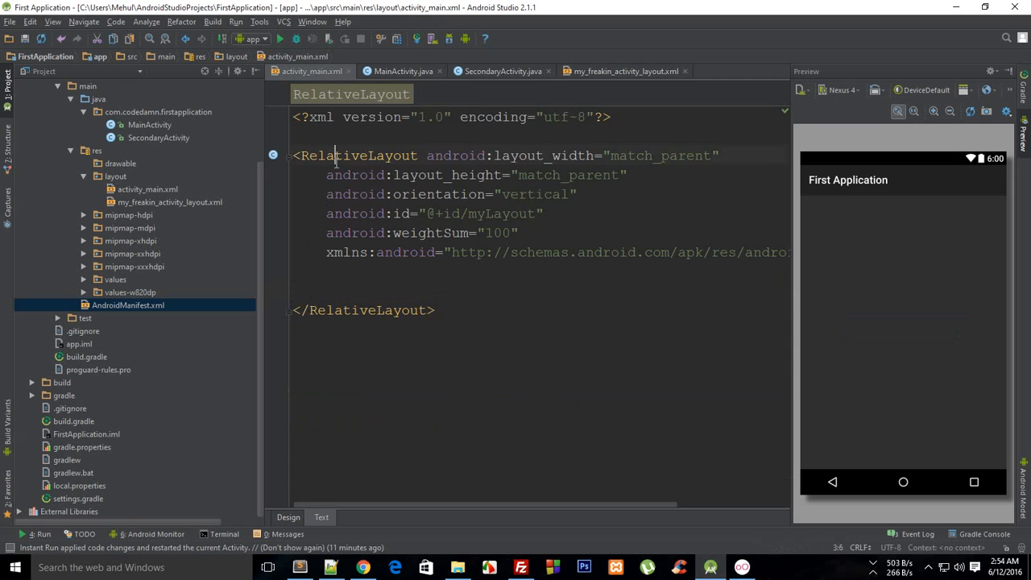
type("LinearLayout")
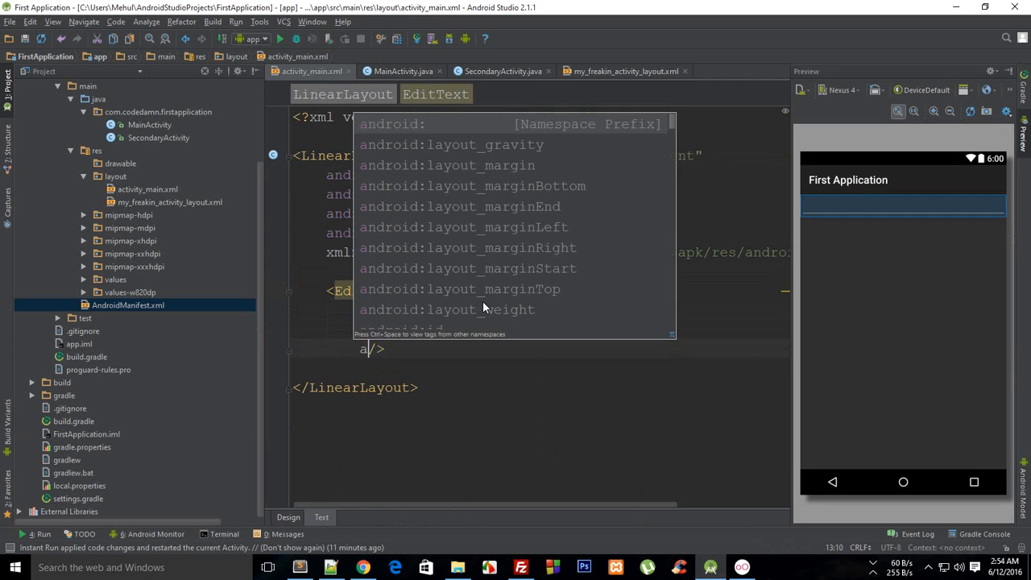
- Add Username and Password EditText fields with ids username and password
type("android:t")
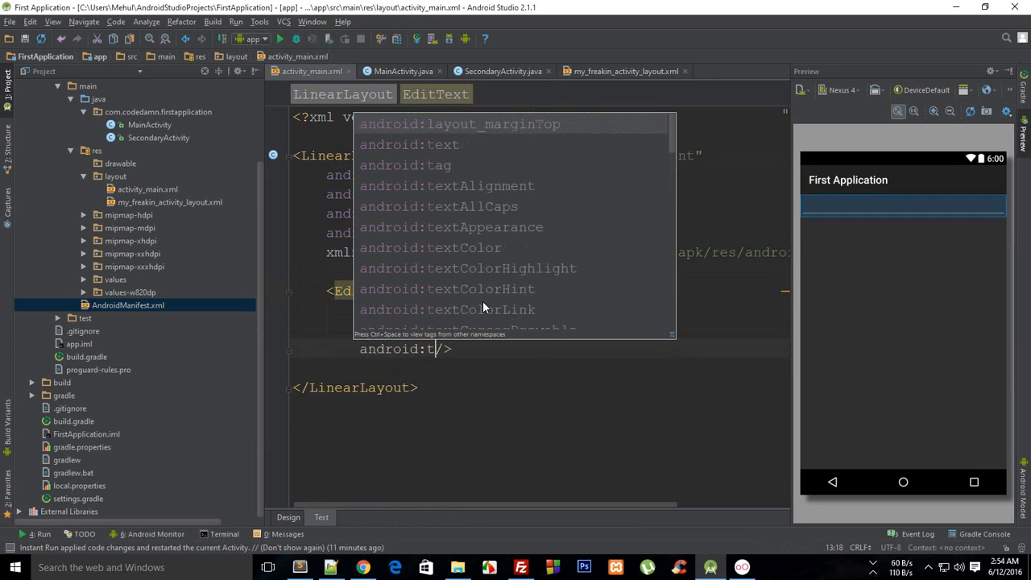
type("int=\"Username")
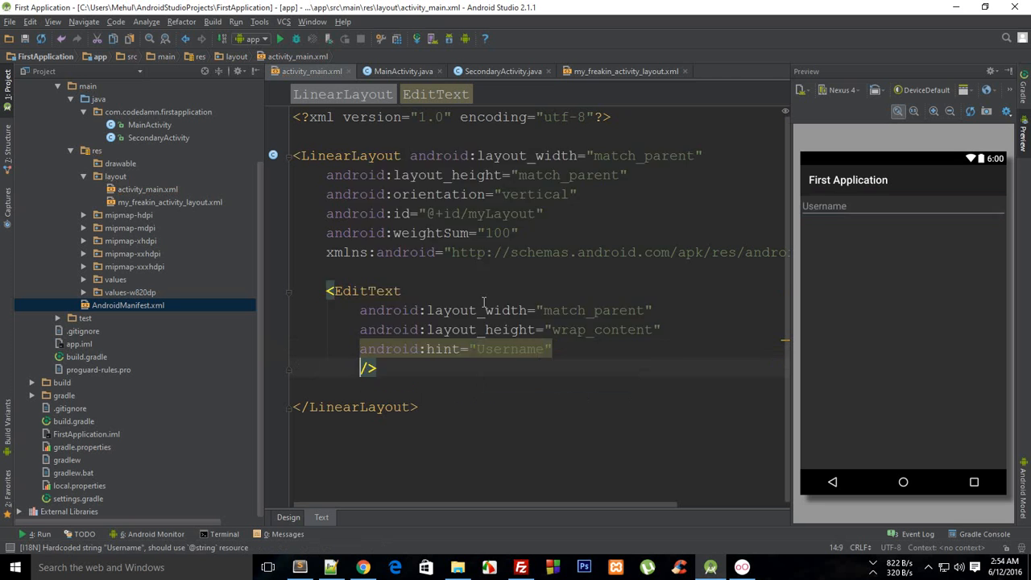
type("android:id=\"@+id/")
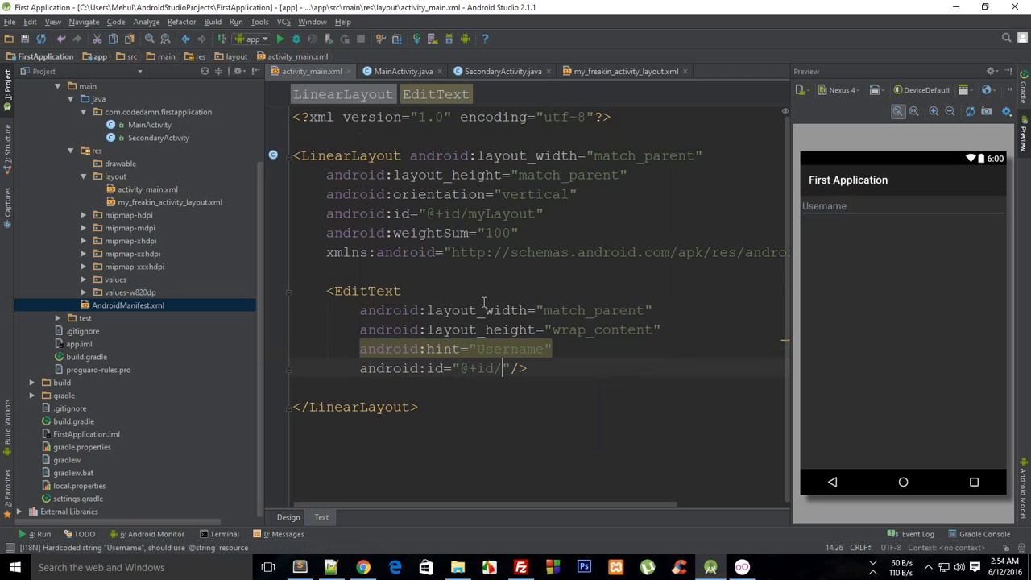
type("username")
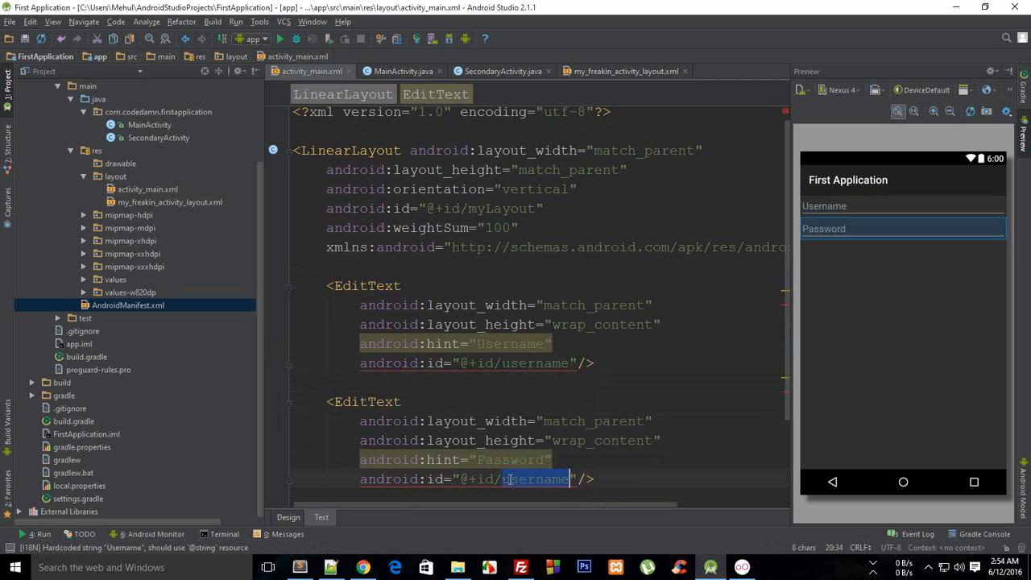
type("password")
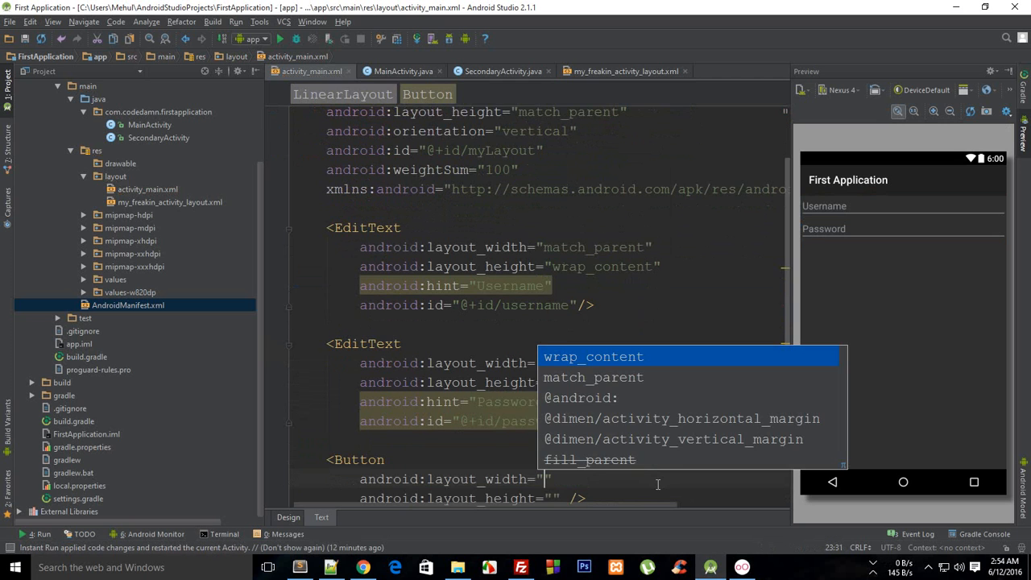
- Add a wrap_content 'Sign In' Button with id signIn below the password field
left_click(594, 356)
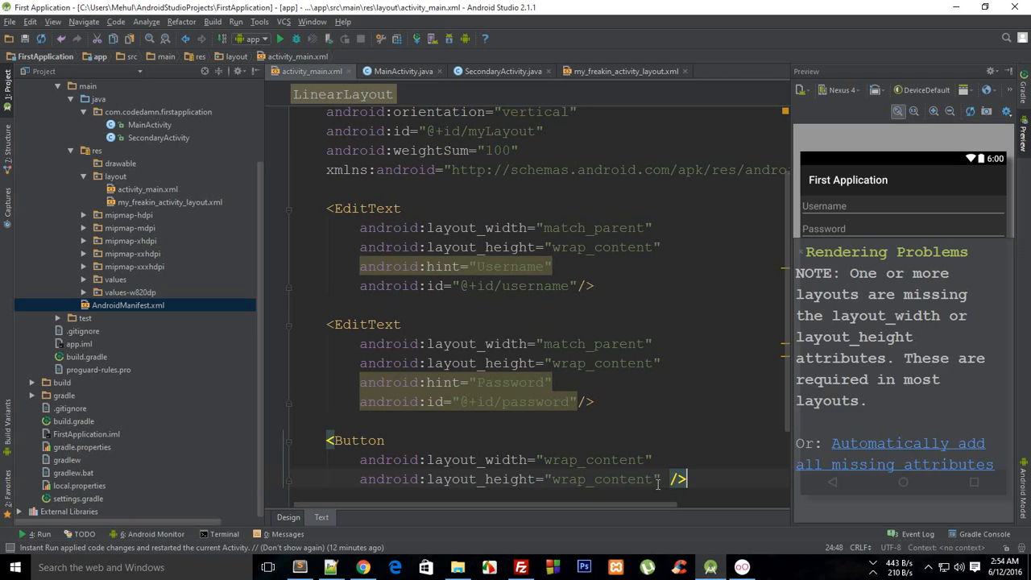
type("android:text=\"\"/>")
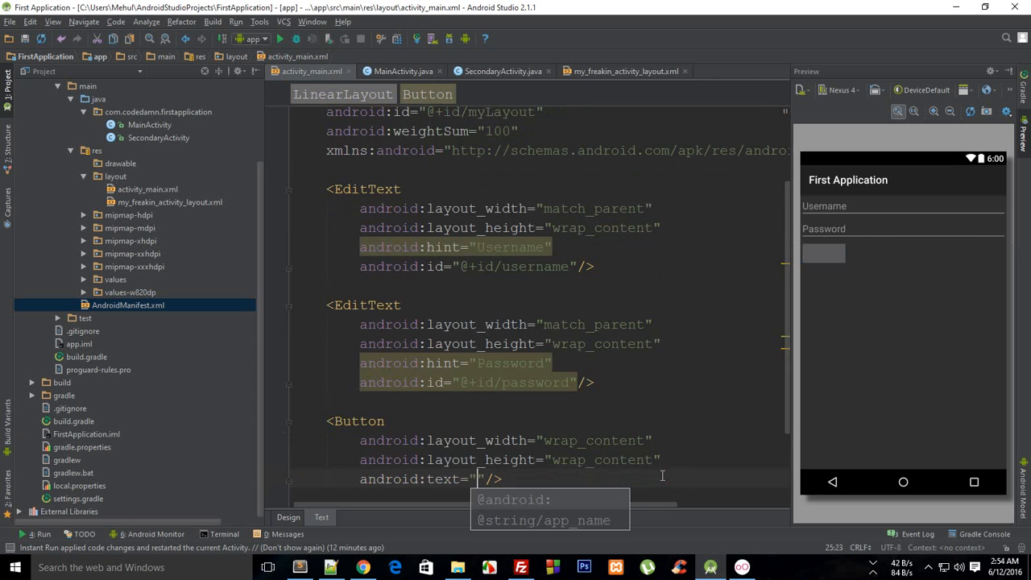
type("Sign IN")
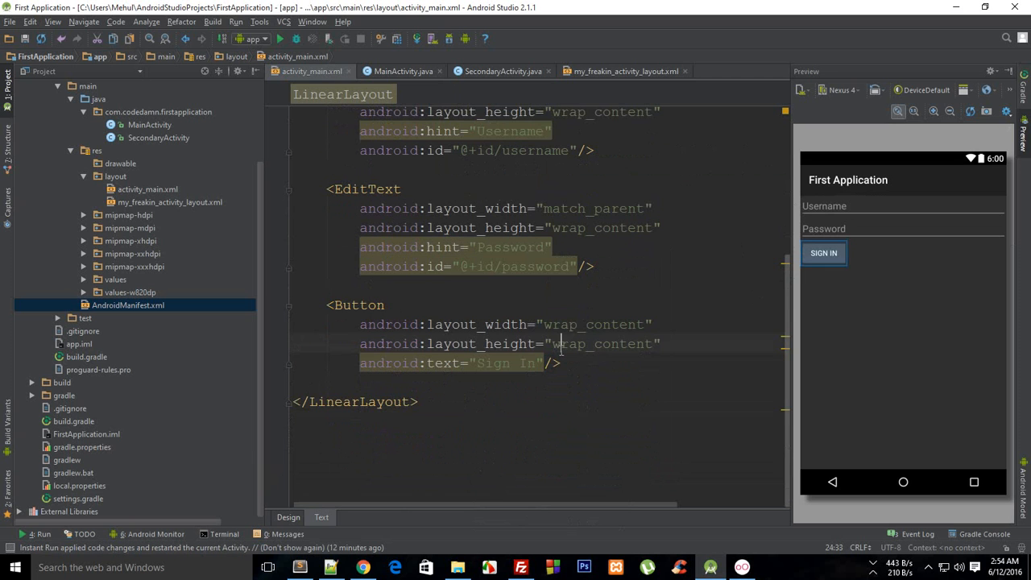
type("anmd")
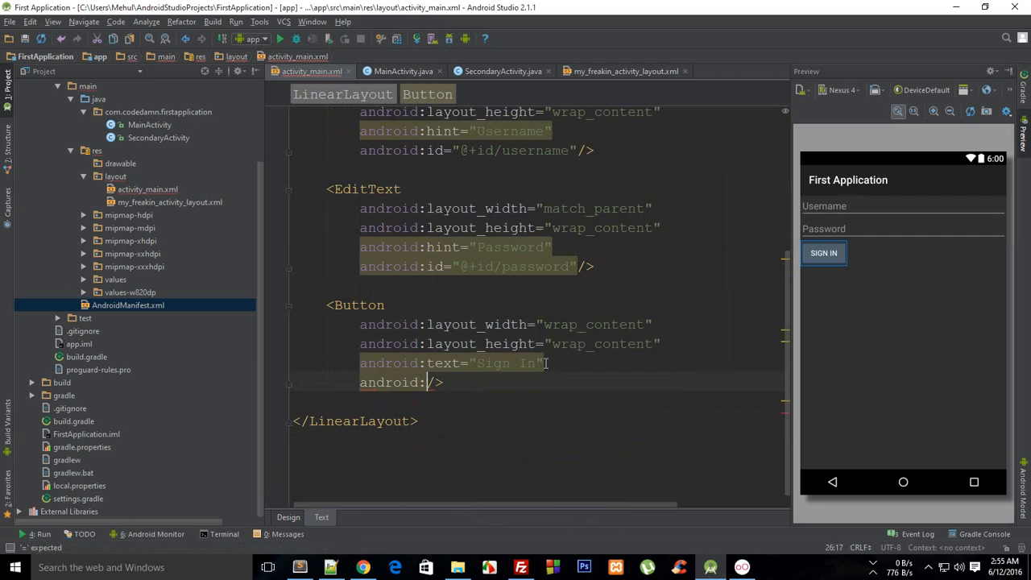
type("id=\"@+id/\"")
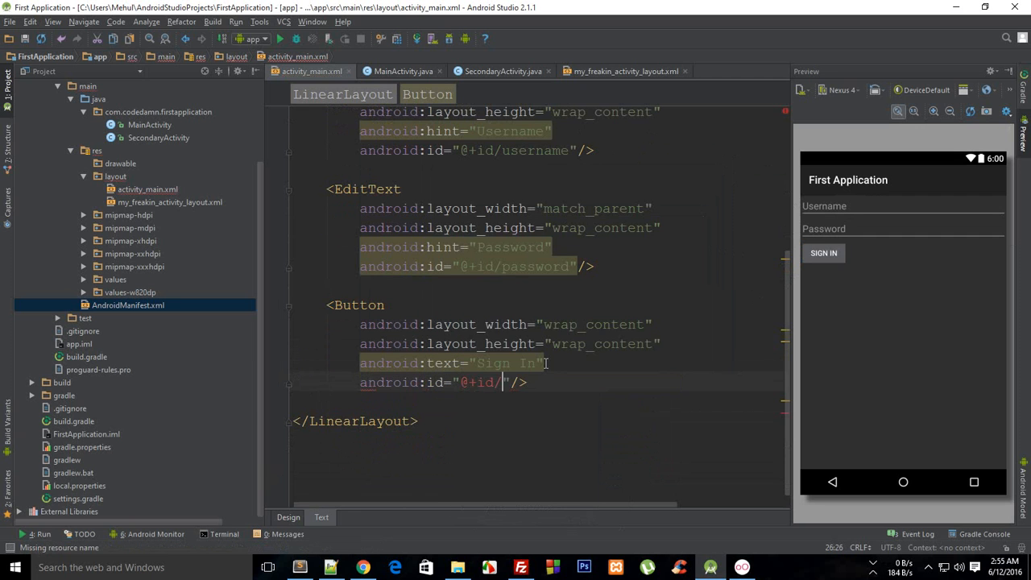
type("signIN")
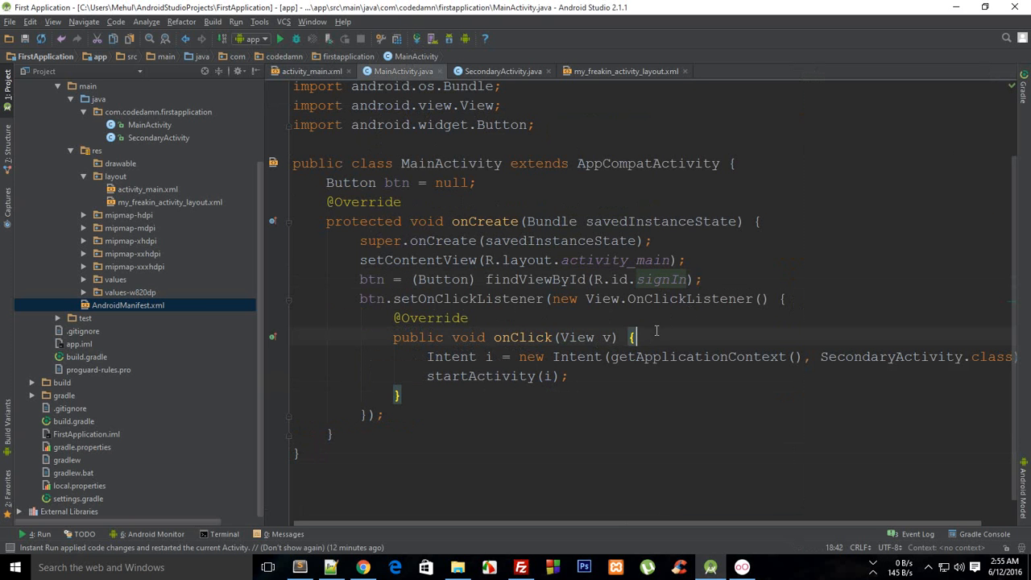
- Confirm the signIn id in the layout and add a blank line after the Intent creation
left_click(316, 71)
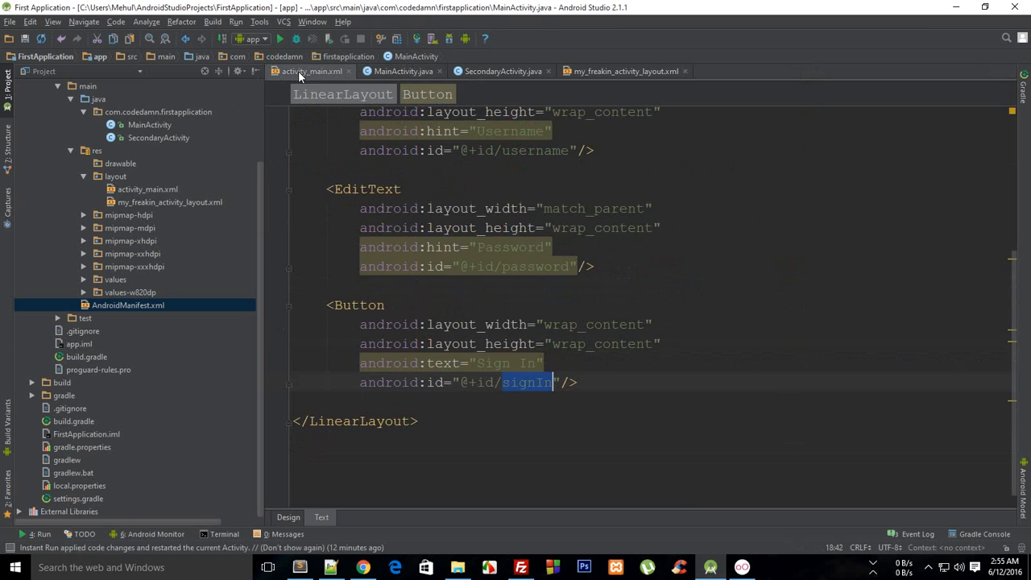
left_click(403, 71)
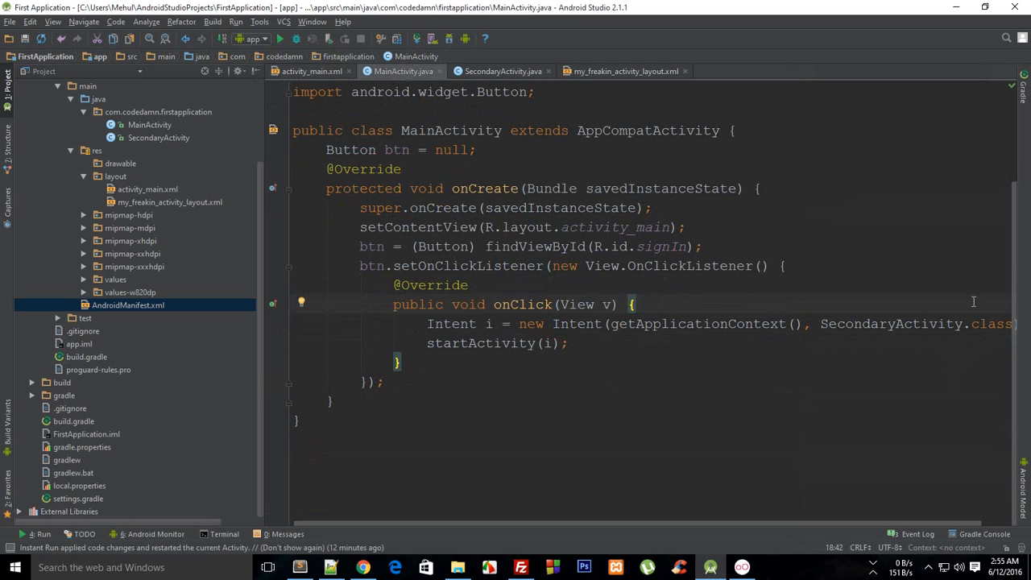
key("Enter")
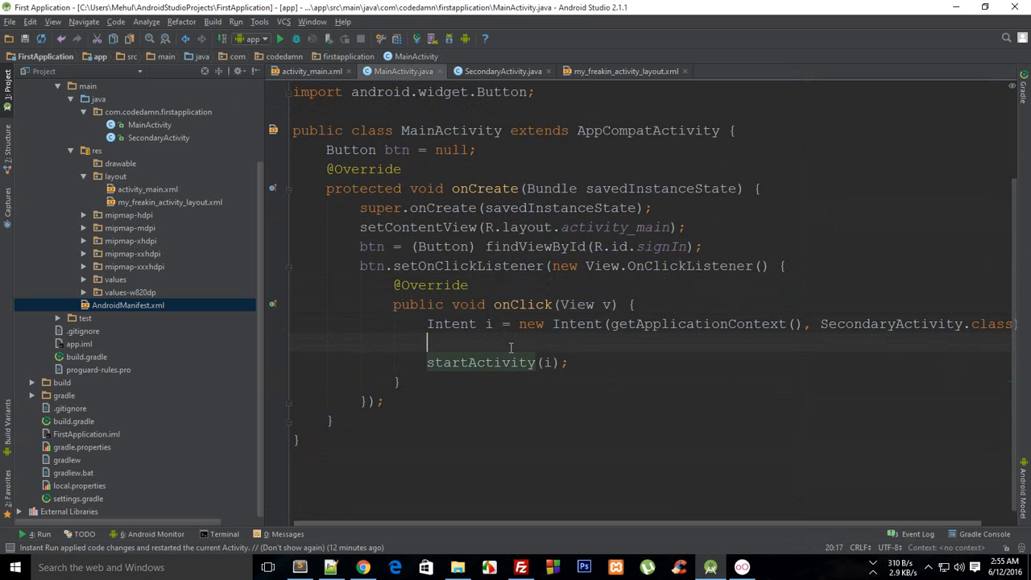
left_click(310, 71)
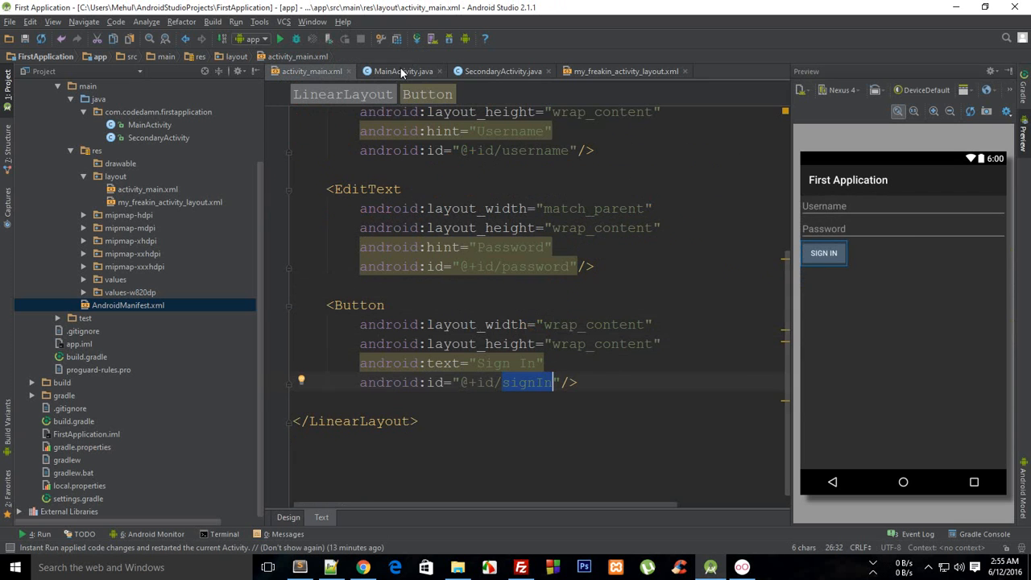
left_click(400, 71)
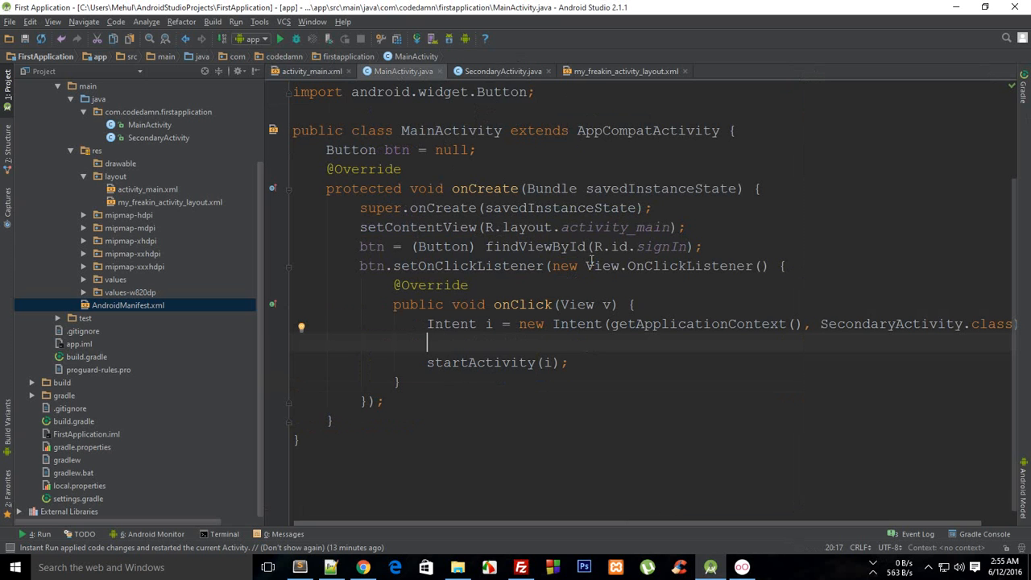
left_click(311, 71)
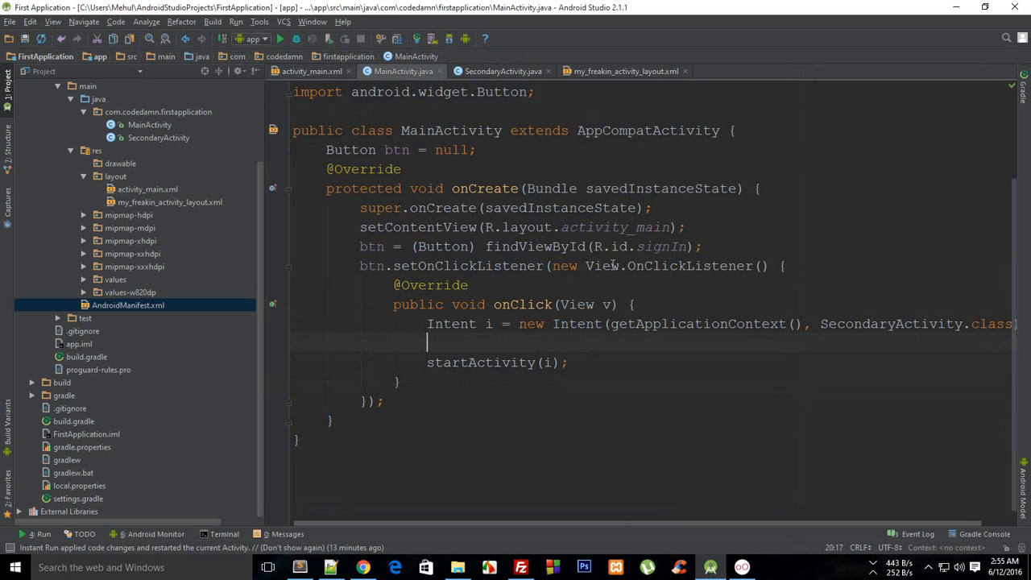
- Declare username and password EditText variables found by R.id.username and R.id.password
type("EditText username = (E")
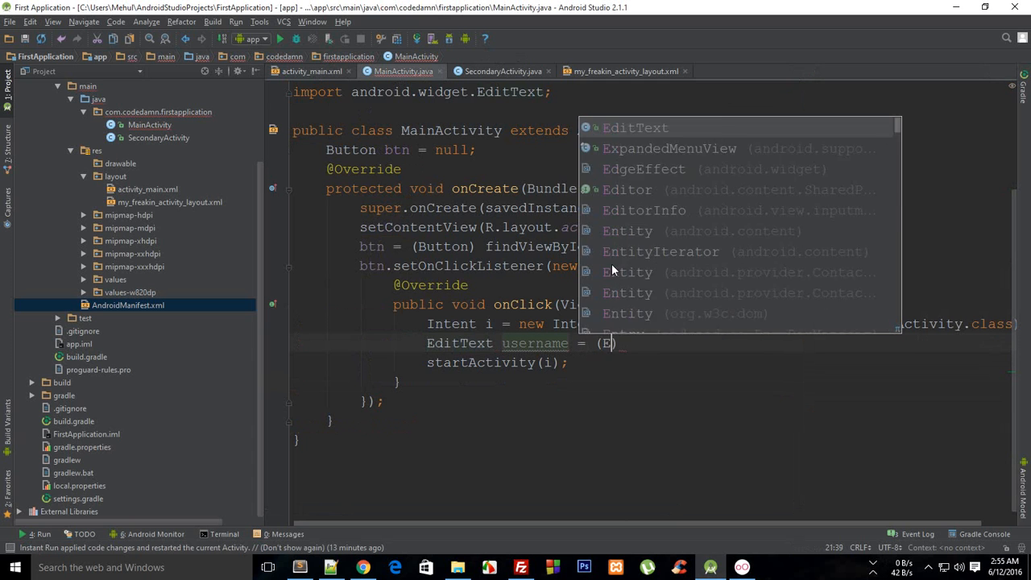
type("(EditText) fi")
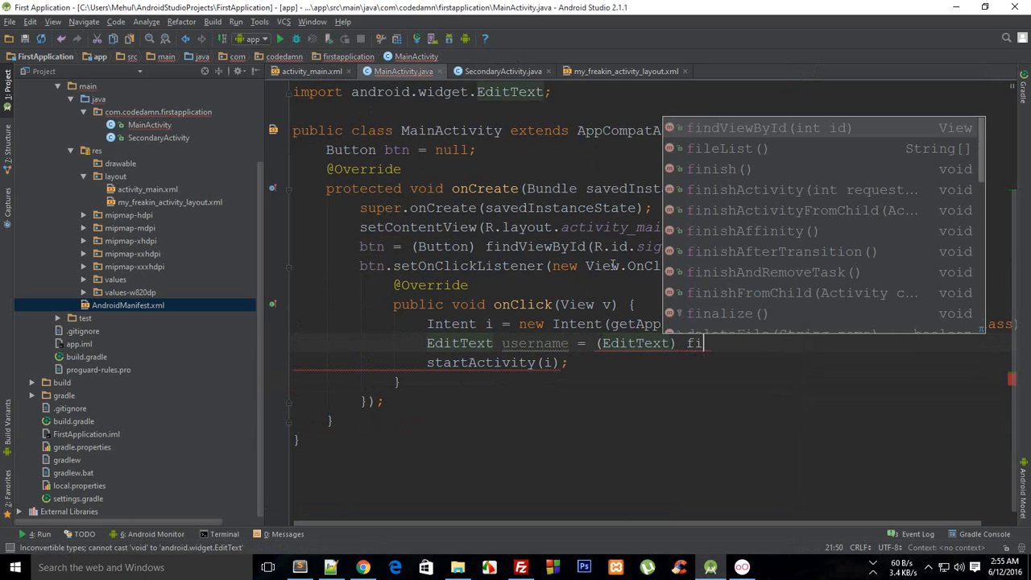
type("ndViewById(R.id.")
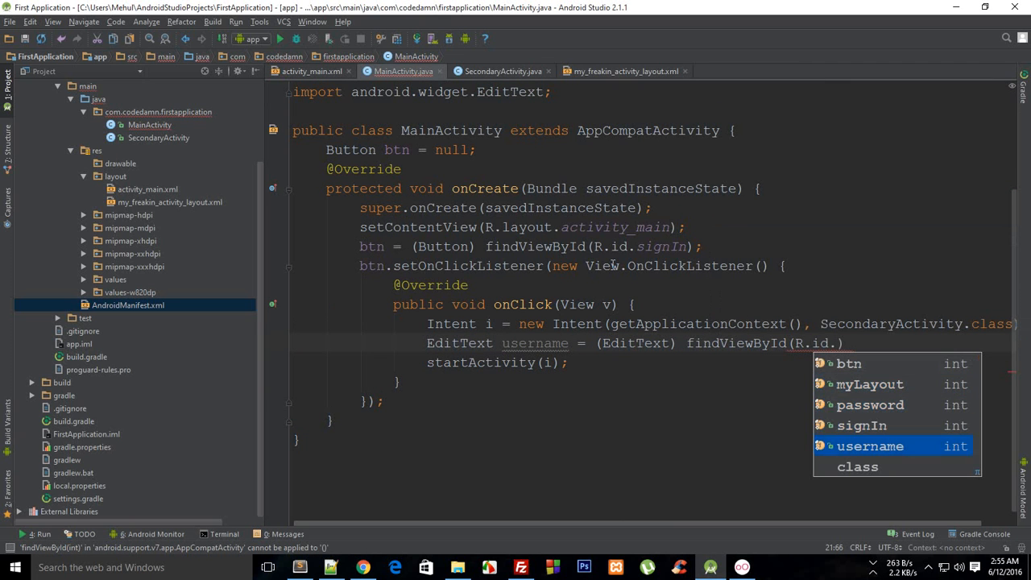
key("Enter")
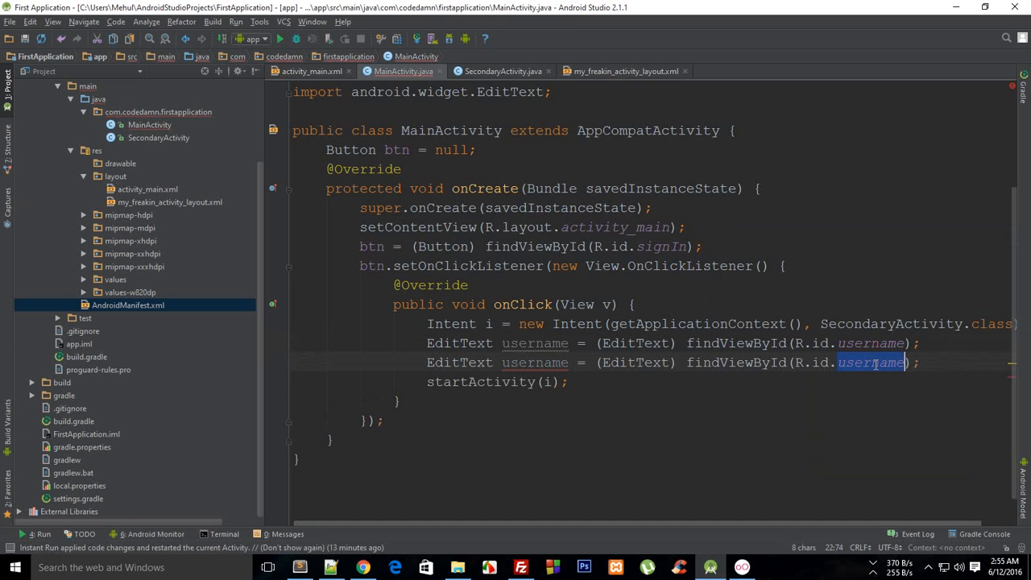
type("password")
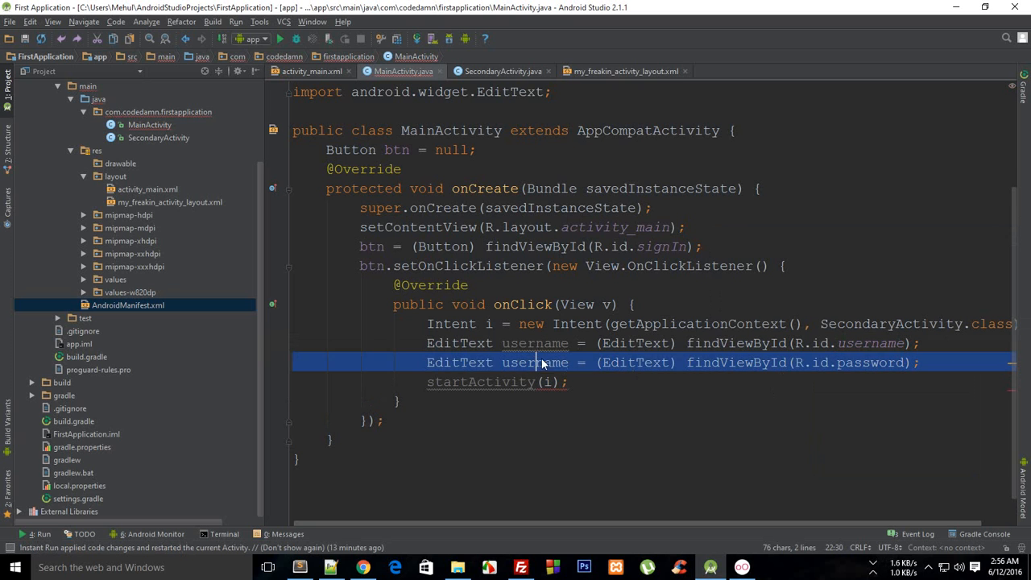
type("password")
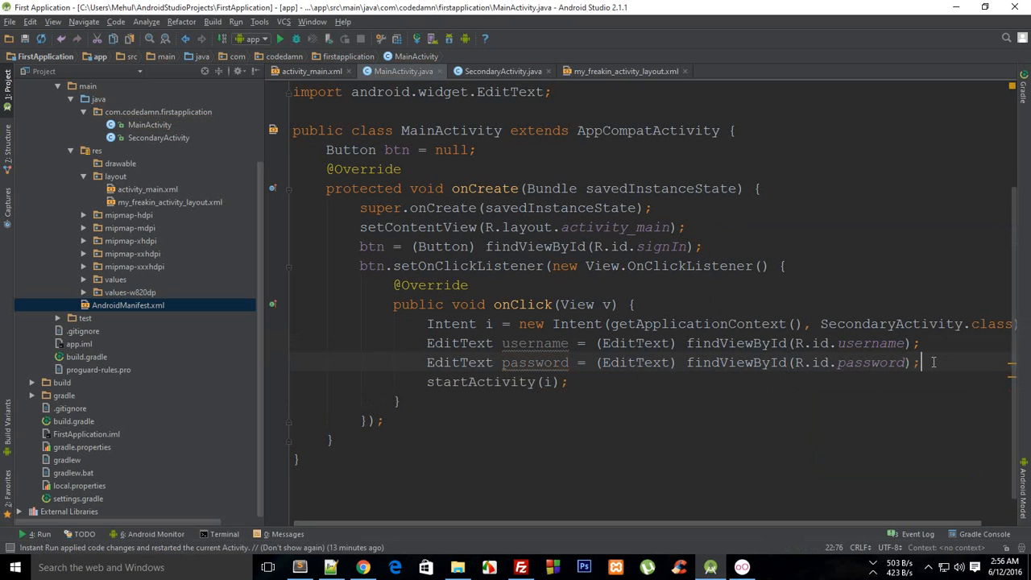
key("Enter")
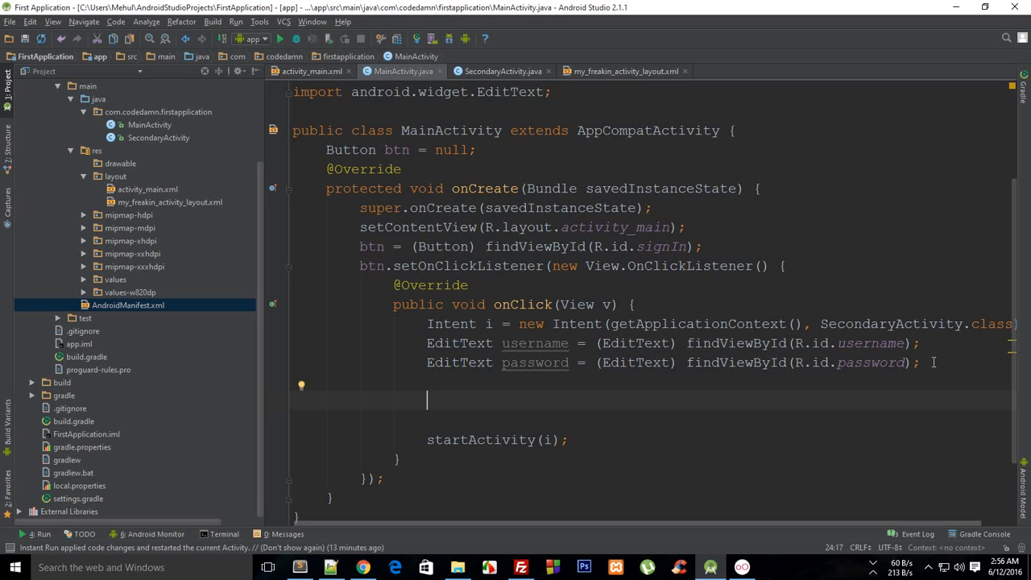
- Put the username field's text into the intent as a 'username' extra
type("i.")
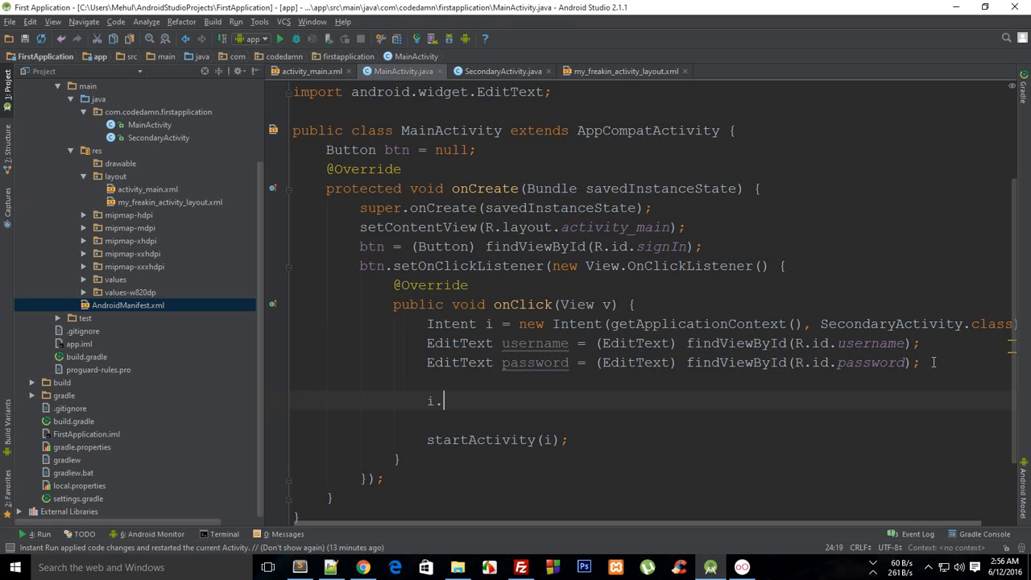
type("putExtra(")
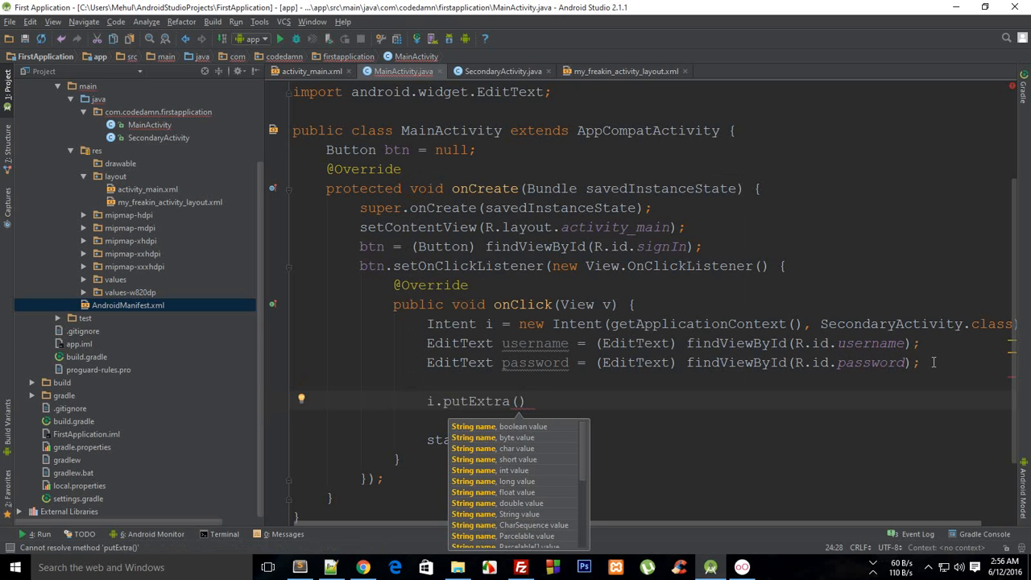
type("\"\"k")
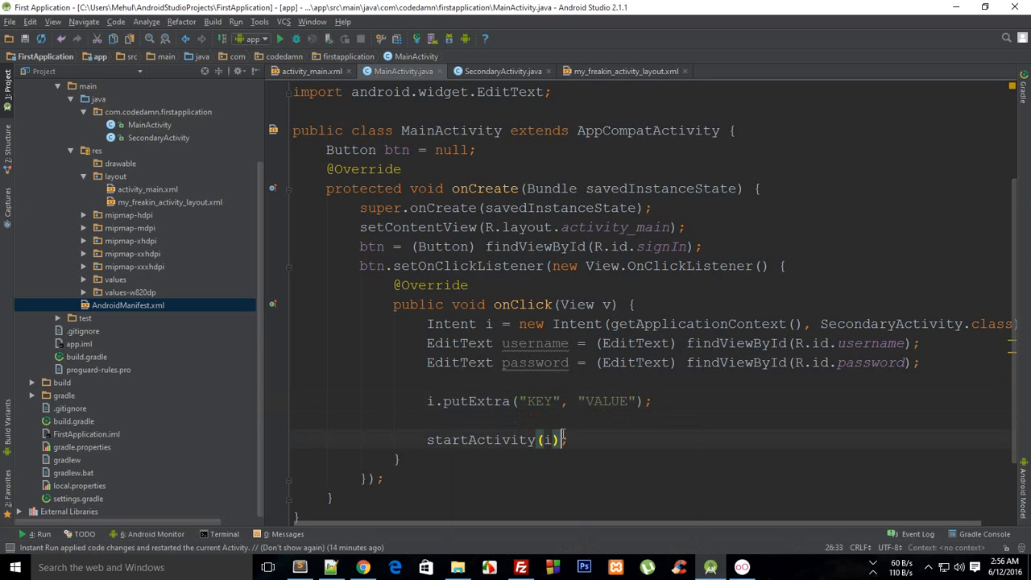
double_click(540, 401)
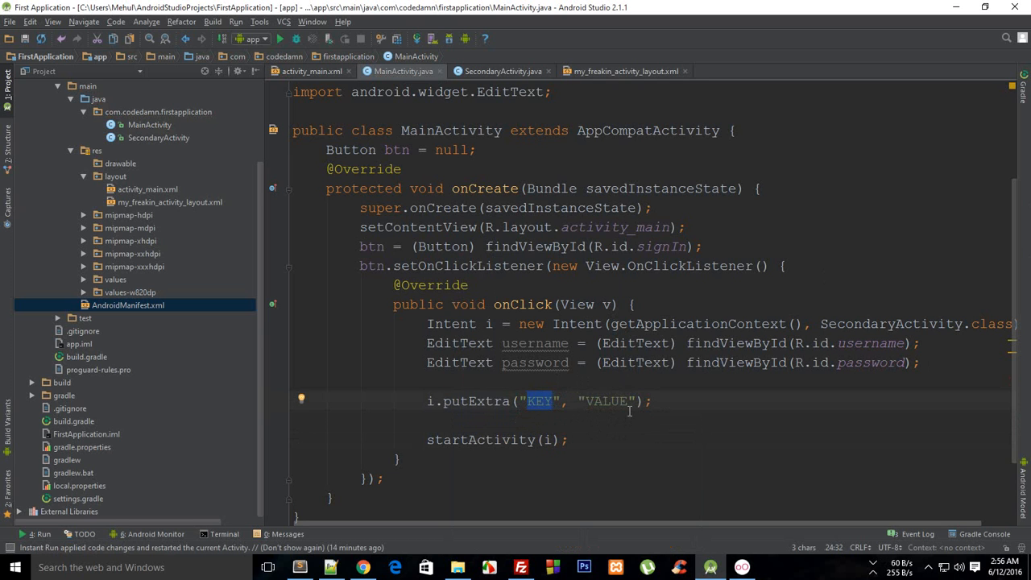
double_click(607, 401)
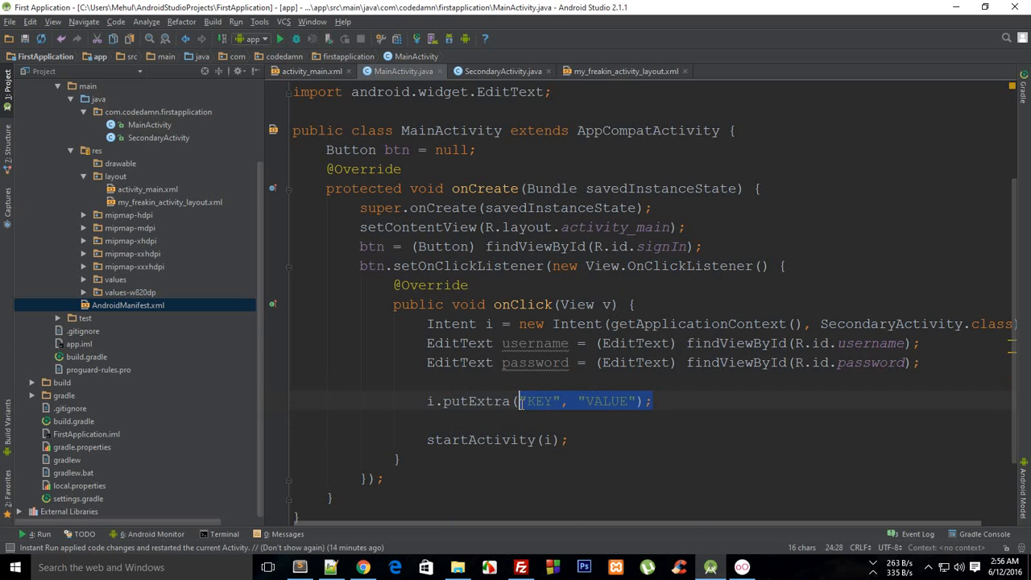
type("username")
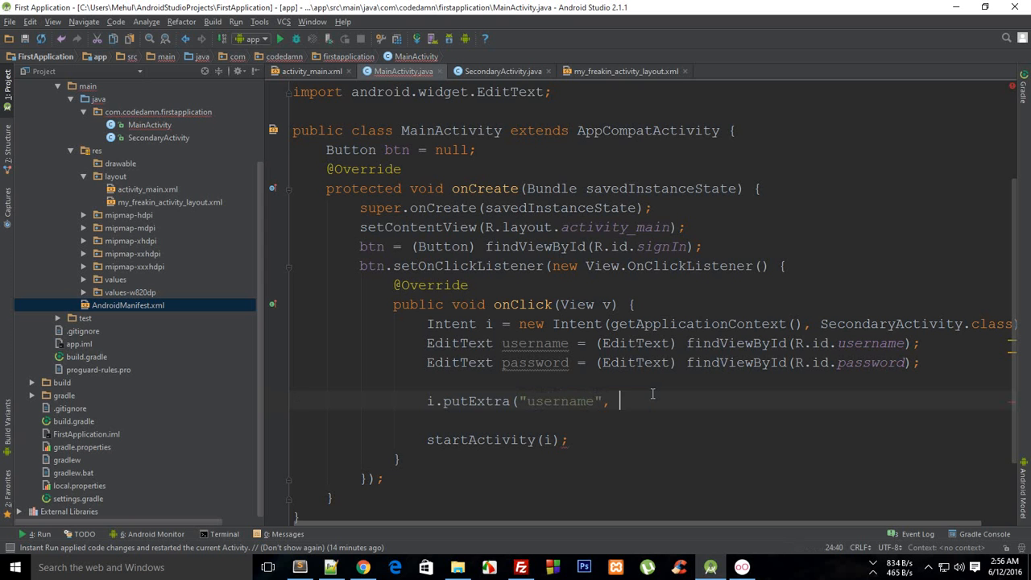
type("u")
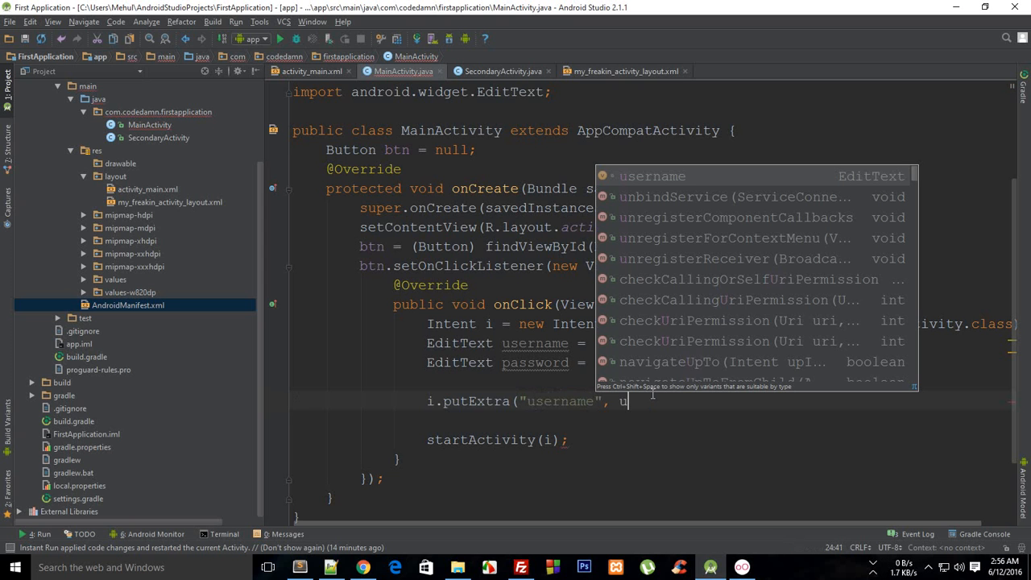
type("serma")
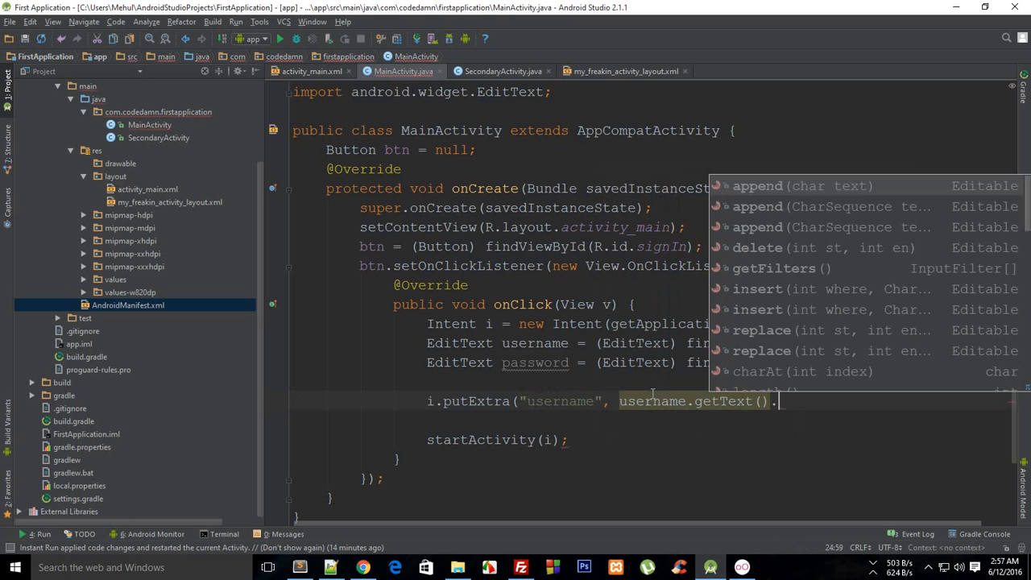
type("toString());")
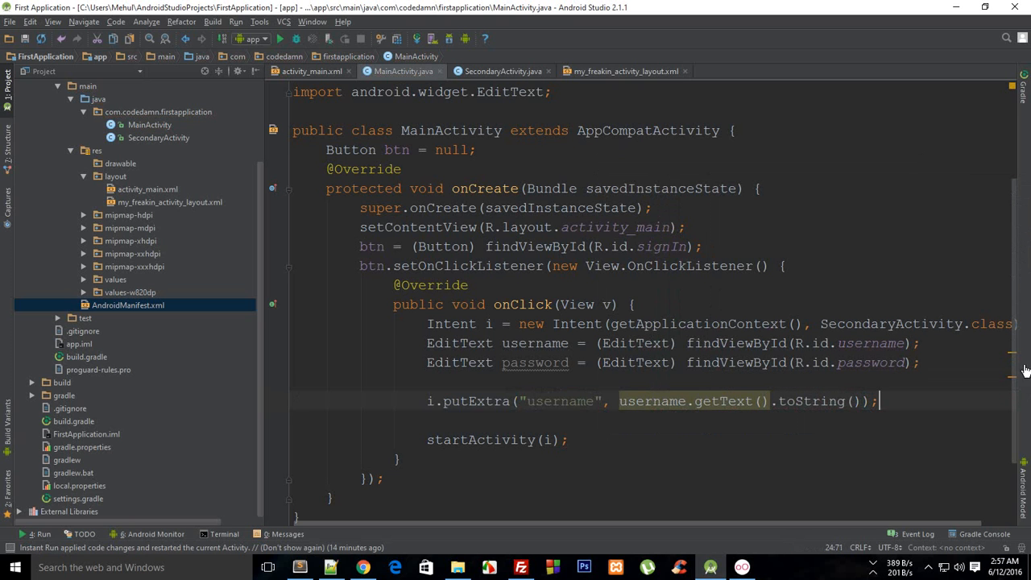
- Add a 'password' extra carrying the password field's text
scroll("down", 3)
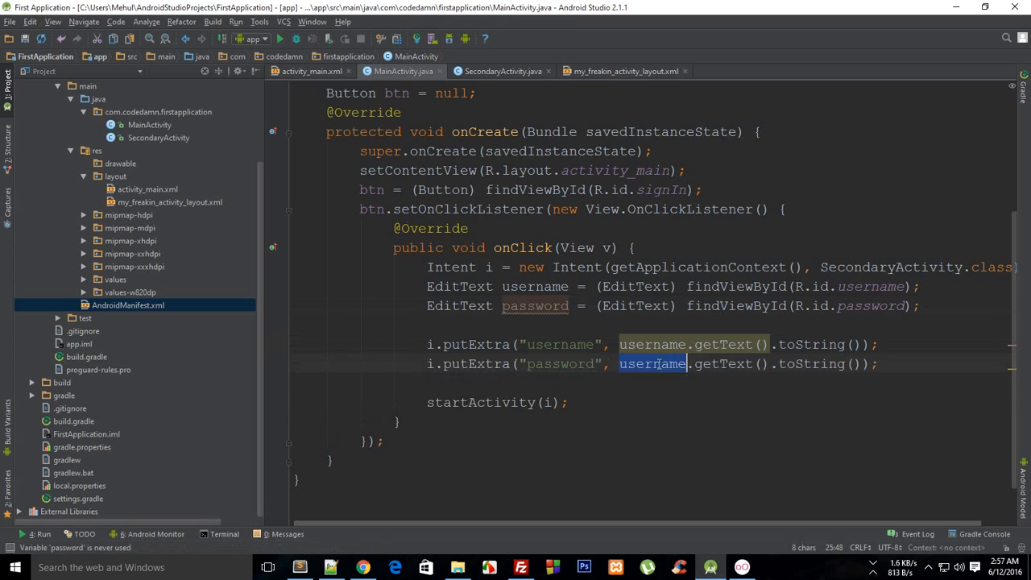
type("password")
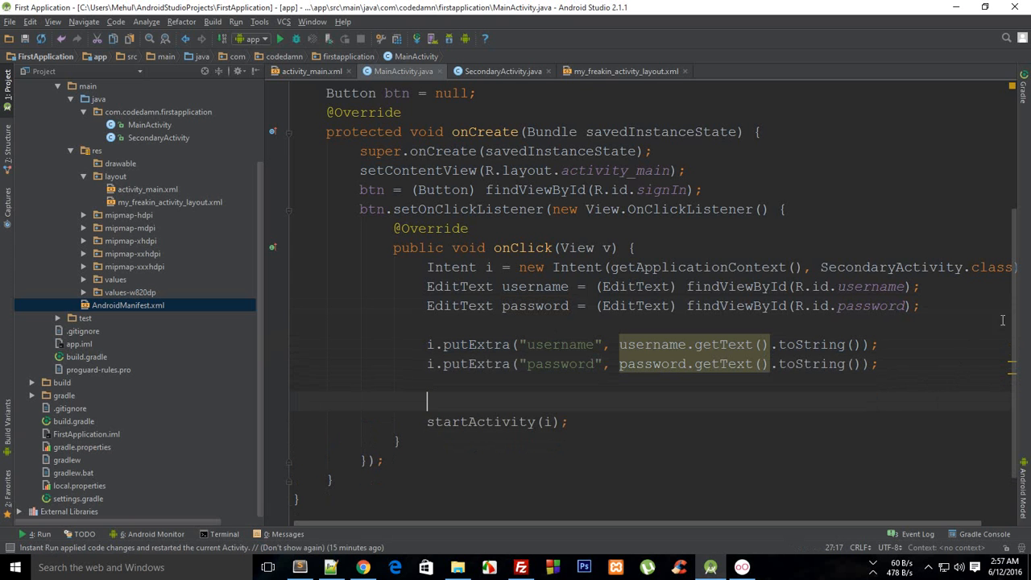
scroll("down", 3)
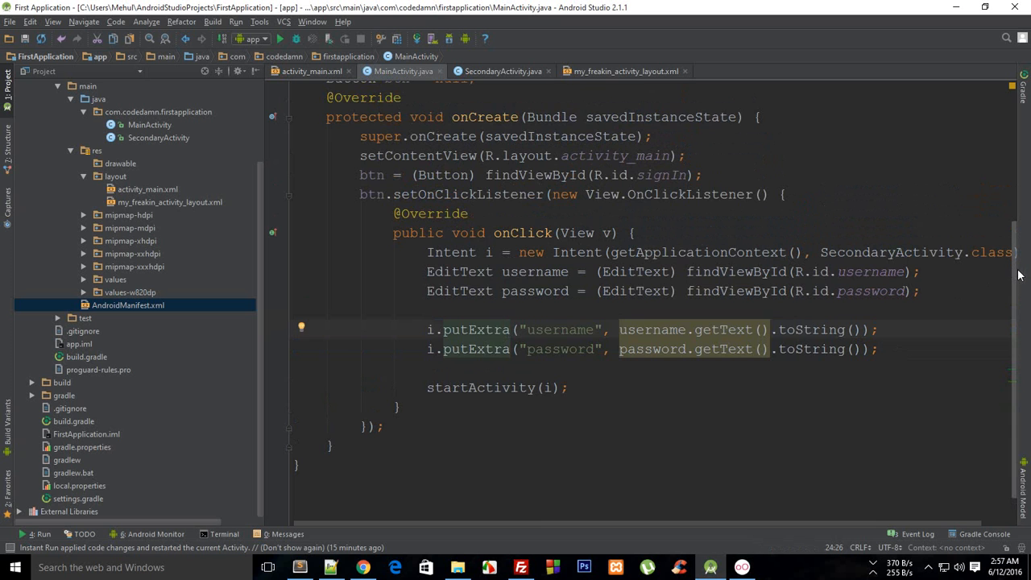
left_click(495, 71)
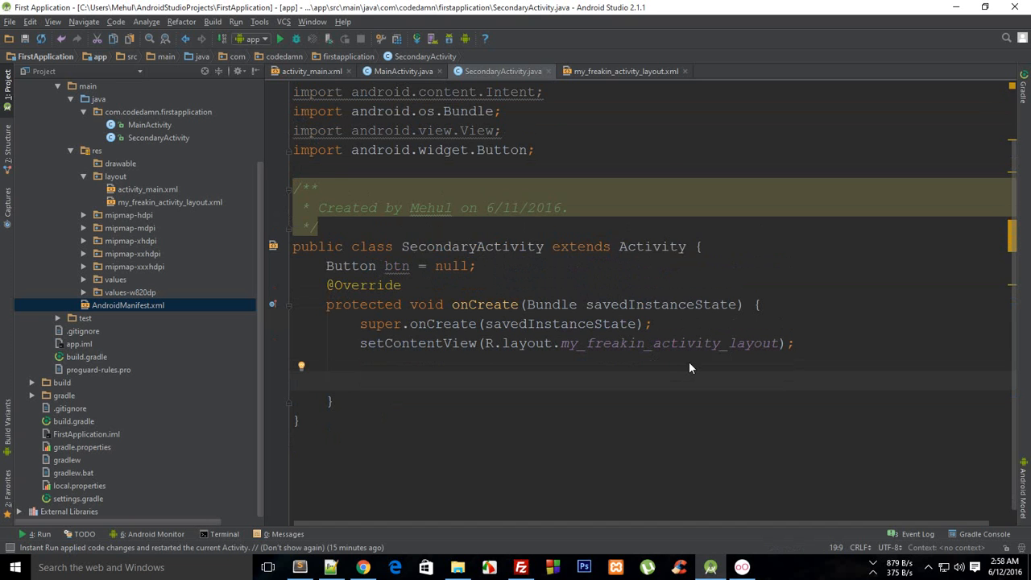
- Add an if block checking whether the intent has a 'username' extra
type("if(getIntent(")
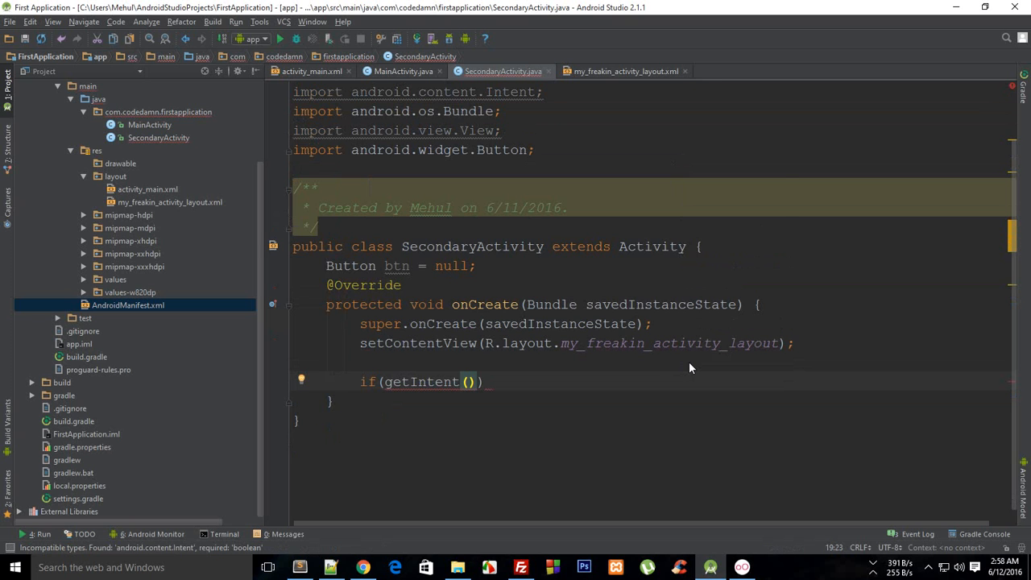
type(".hasExtra(")
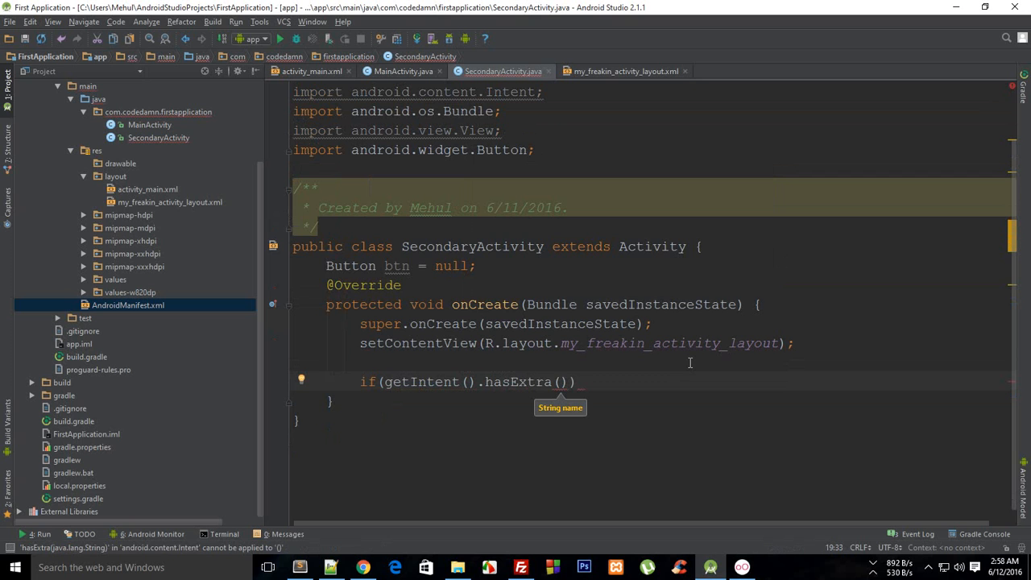
type("\"\"")
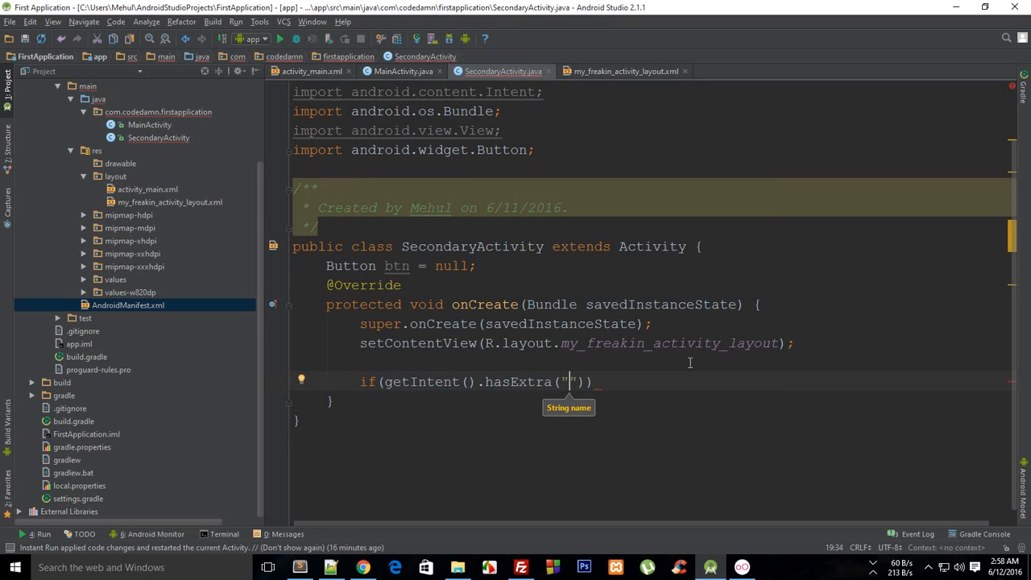
mouse_move(386, 60)
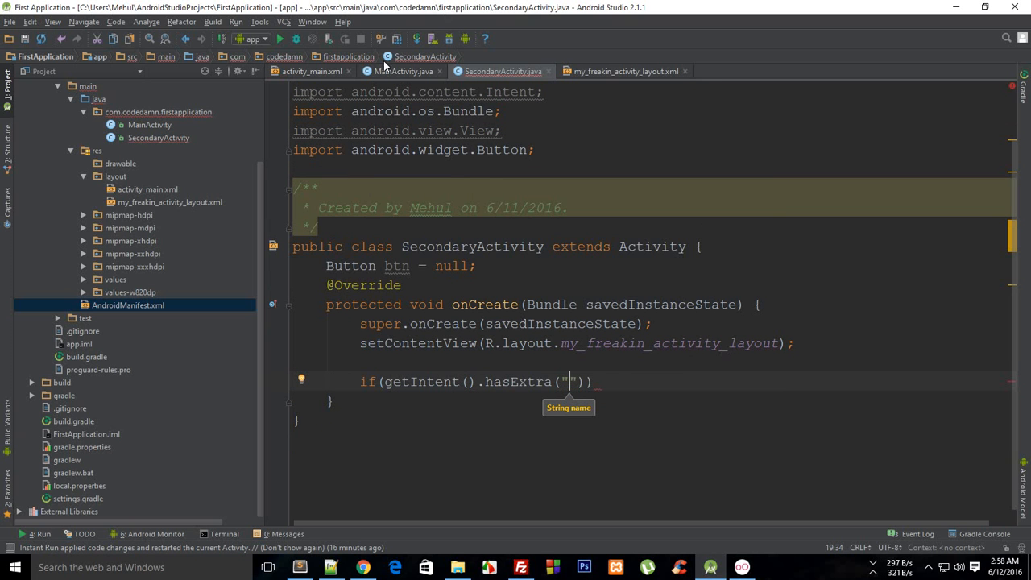
left_click(404, 71)
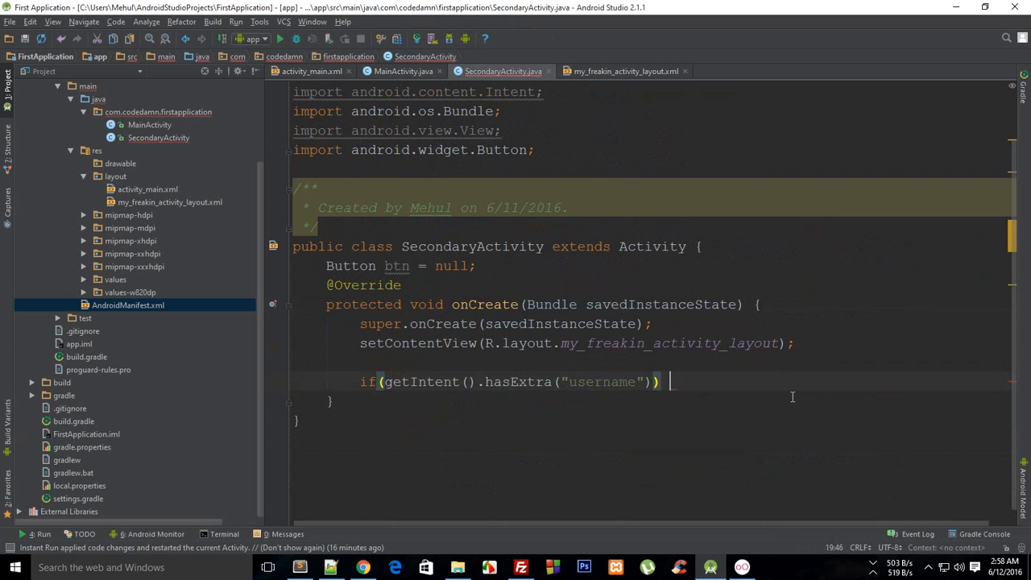
type("{")
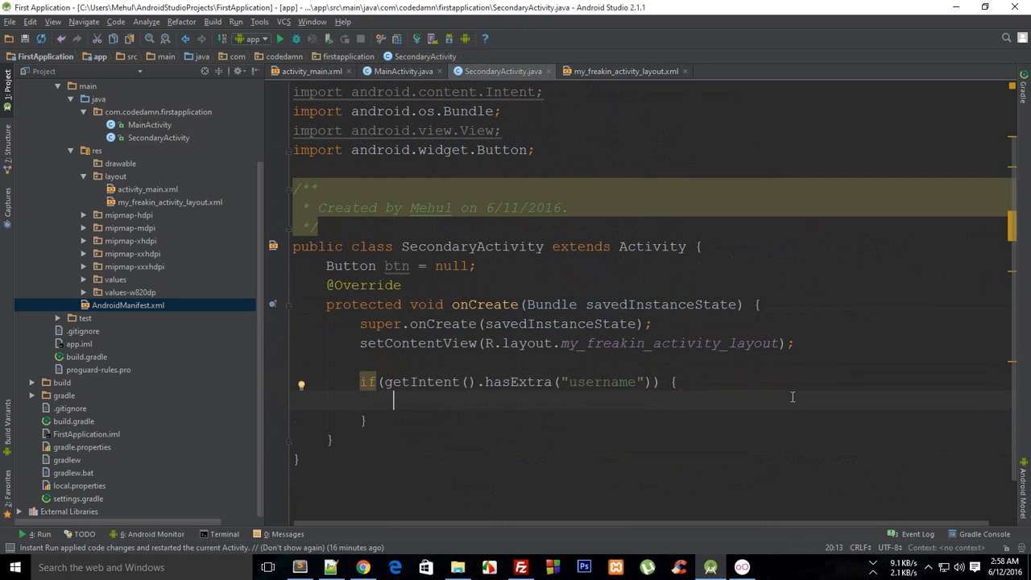
- Declare null String variables myUserName and myPassword above the check
key("Enter")
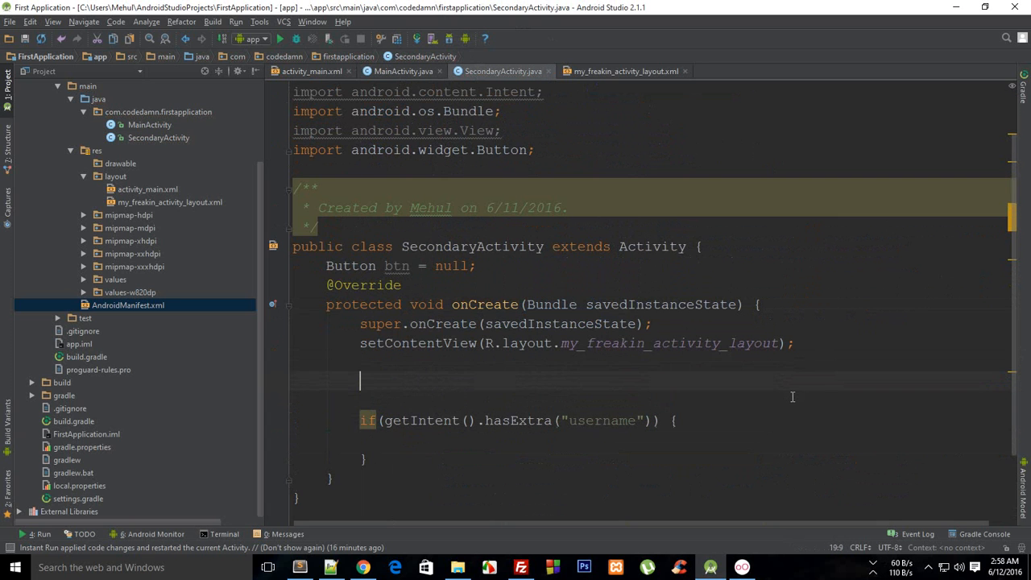
type("String my")
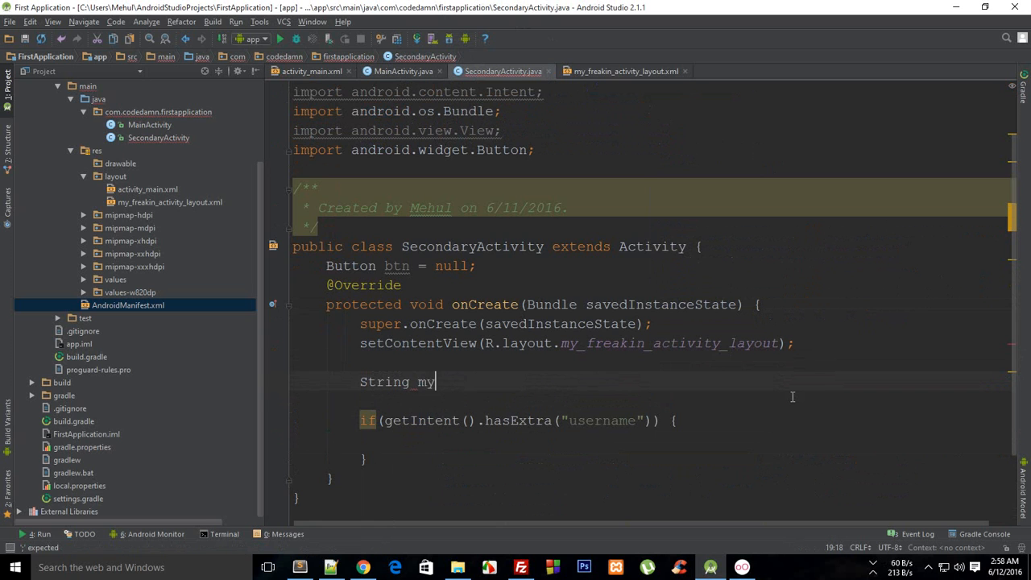
type("UserName =")
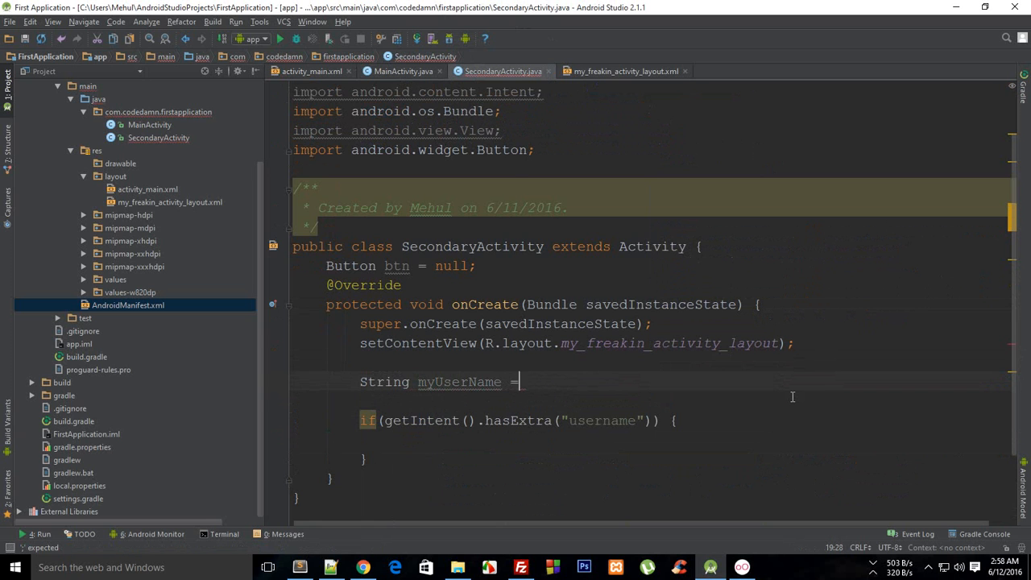
type("null;")
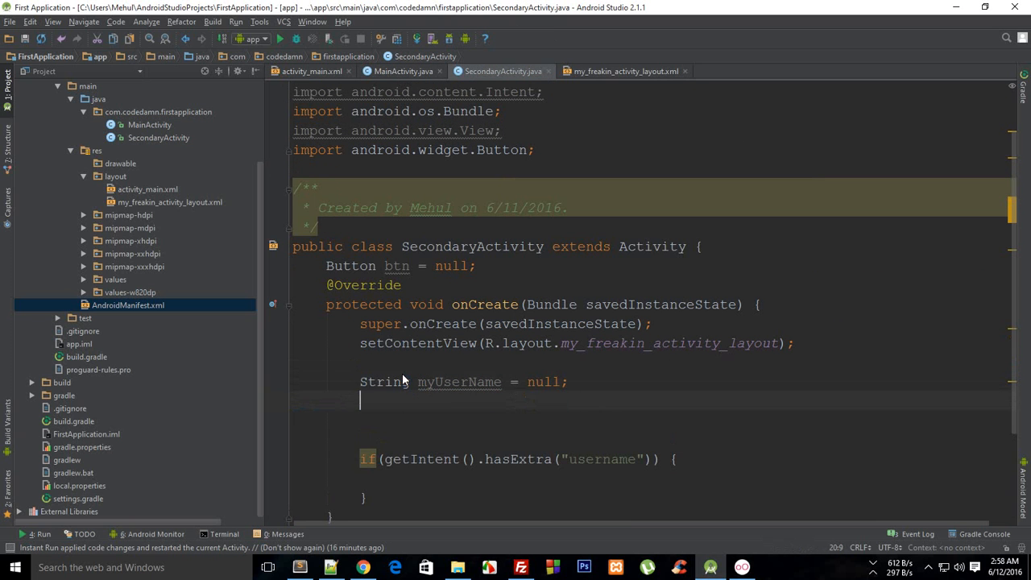
type("String myPas = null;")
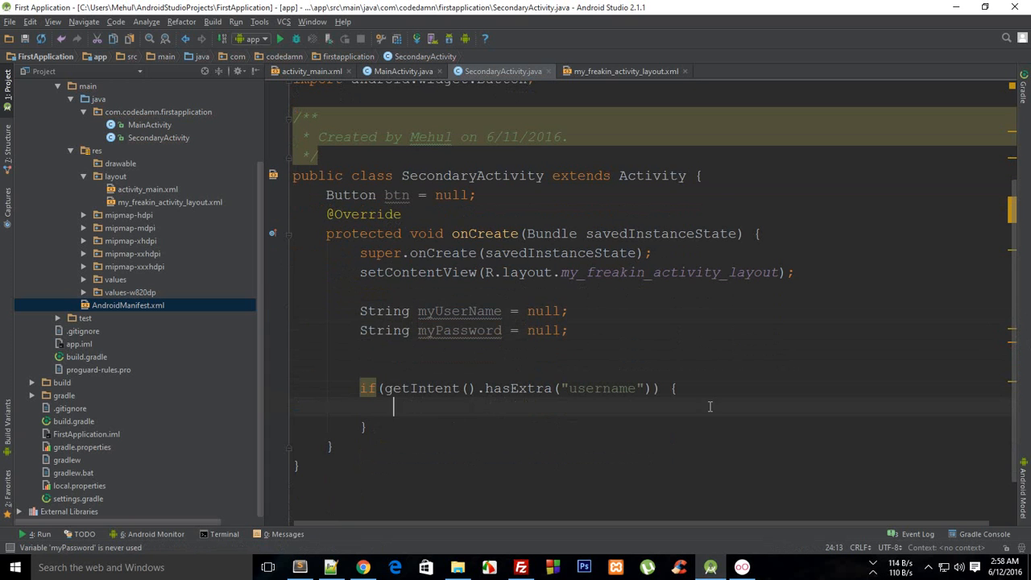
- Assign myUserName from the intent's 'username' string extra
type("myUserName =")
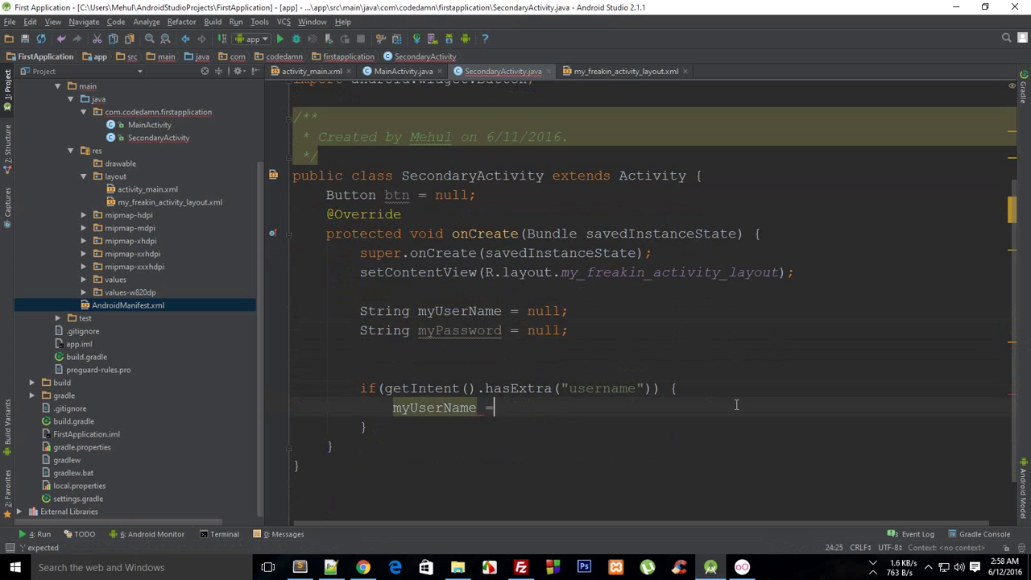
type("ge")
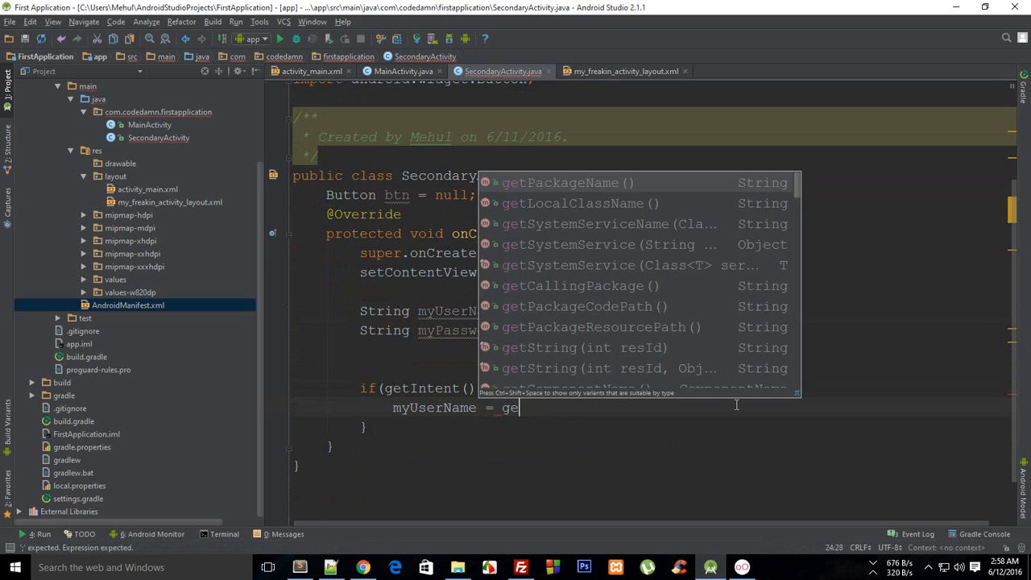
type("tIntent()")
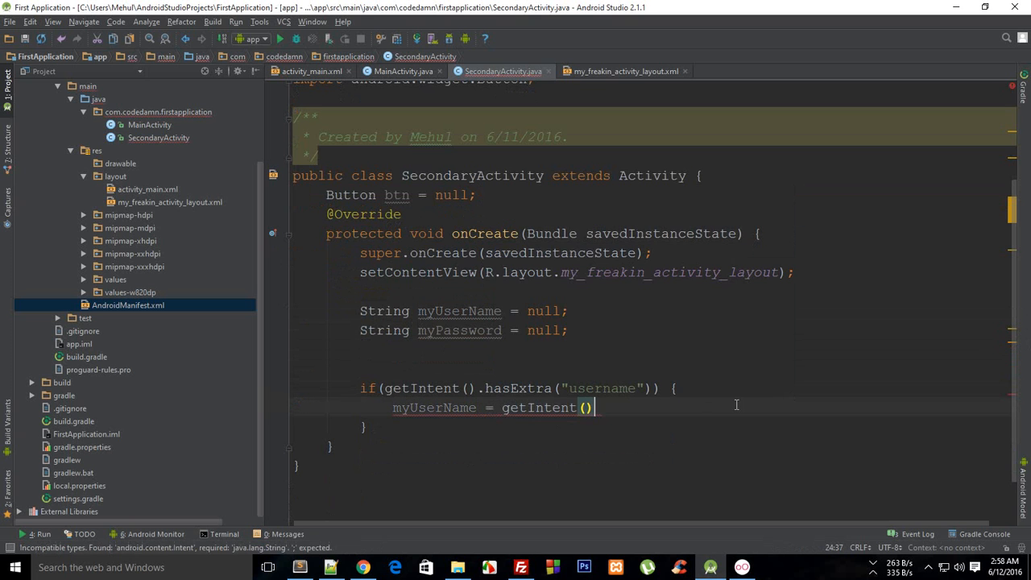
type(".getStringExtra(\"")
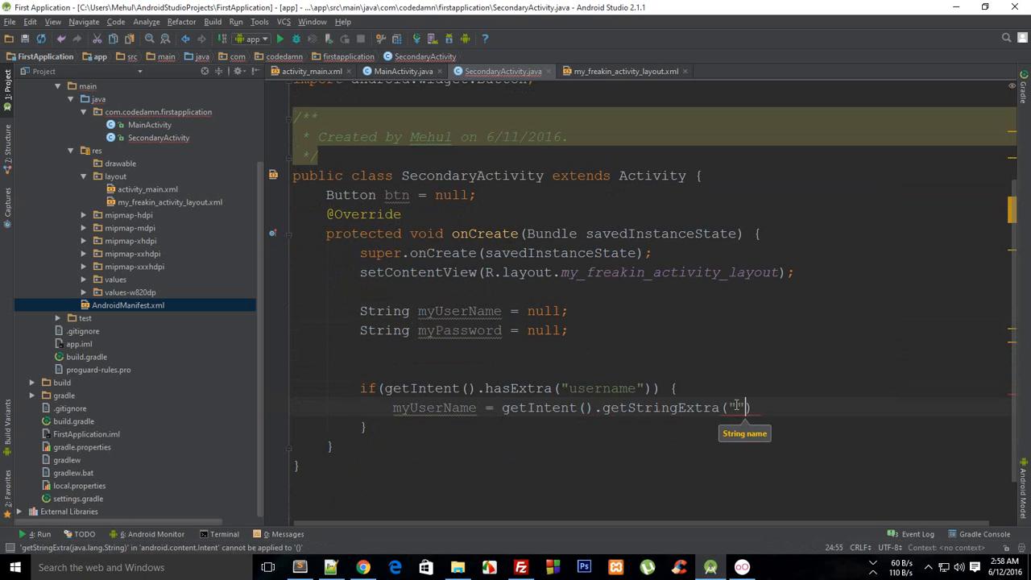
type("username")
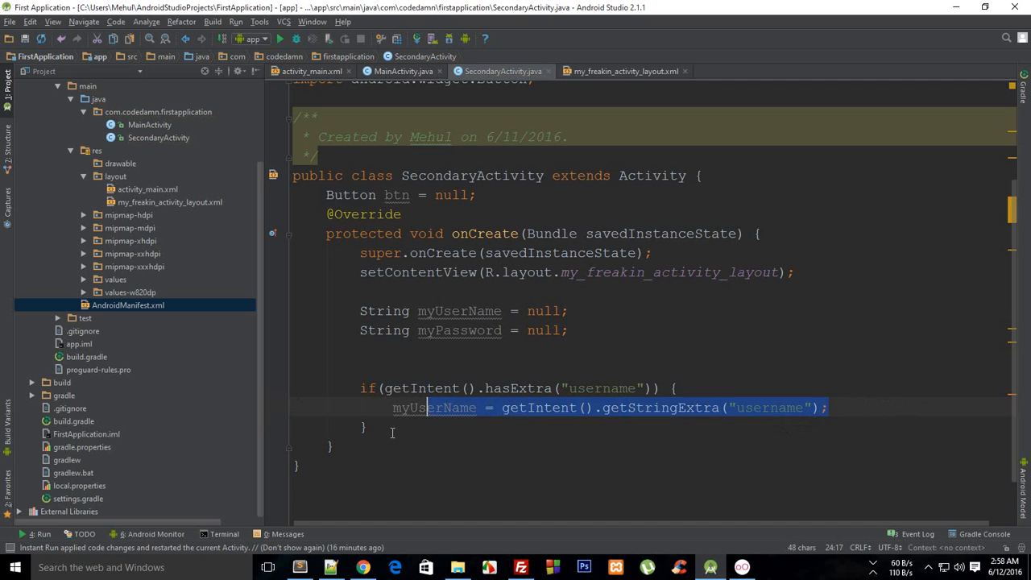
- Read the 'password' extra into myPassword, with an else holding a commented IllegalArgumentException
type("if")
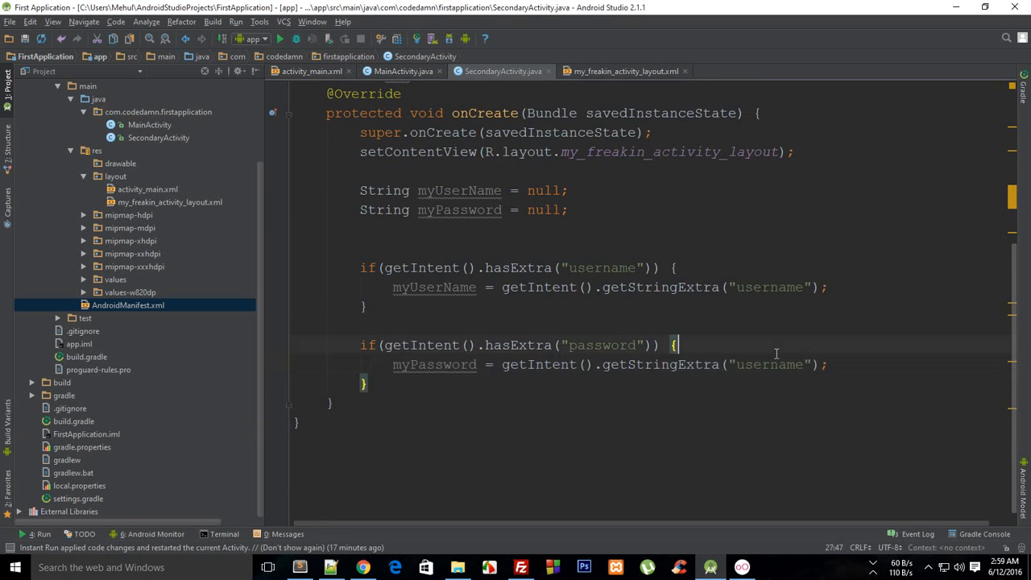
type("password")
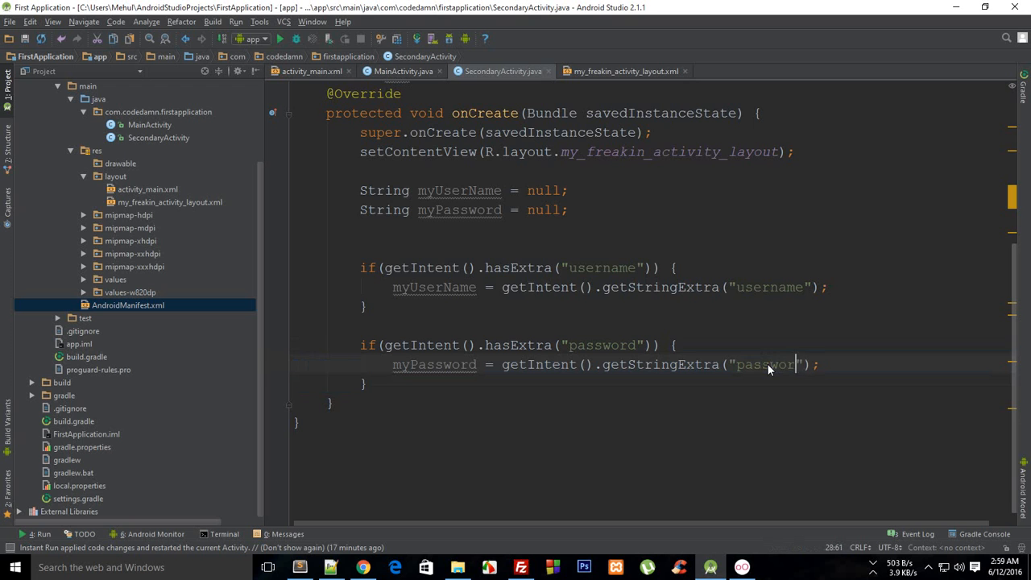
type("e")
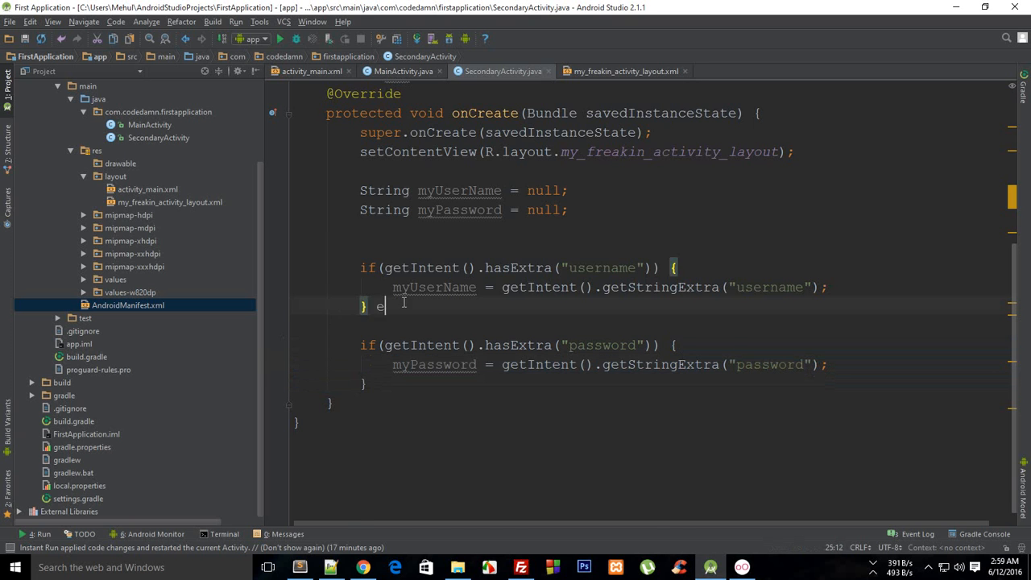
type("lse {")
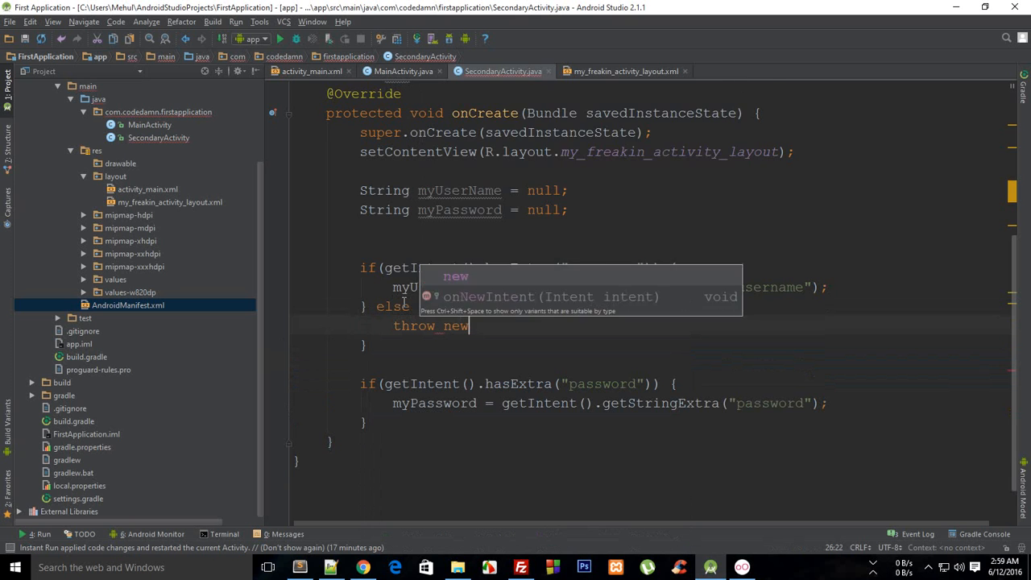
type("Ill")
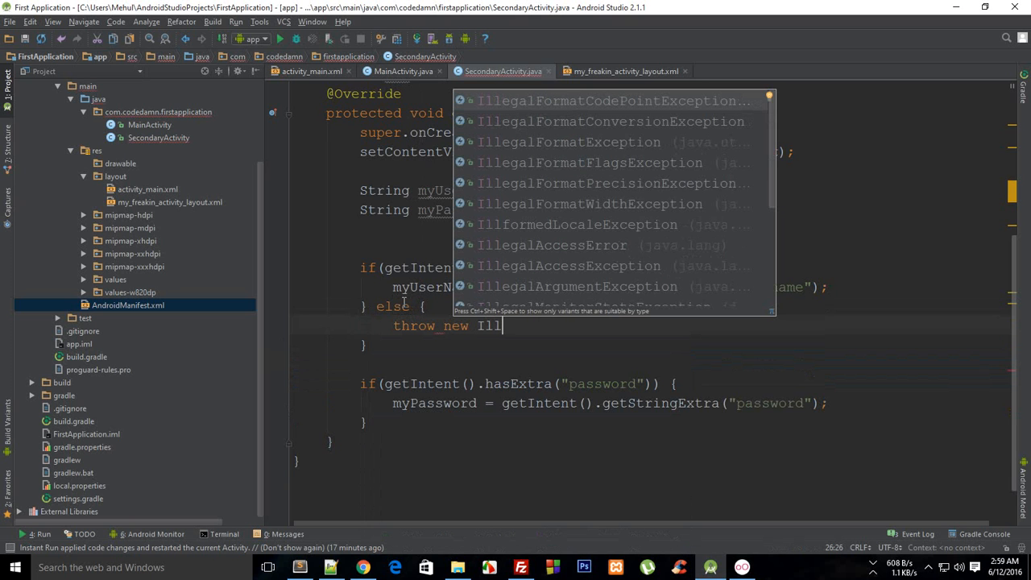
type("egalArgumentException(..")
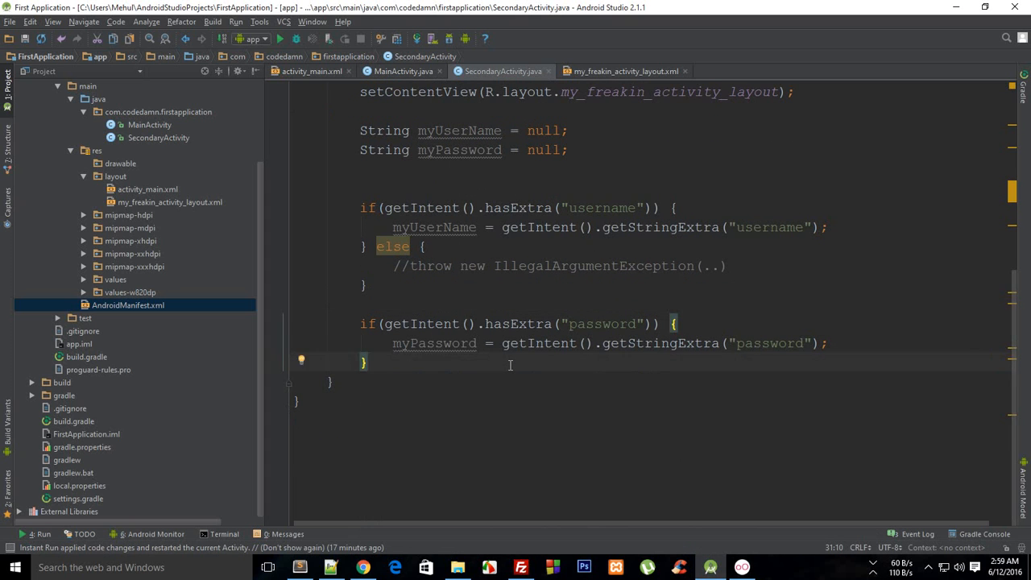
left_click(623, 71)
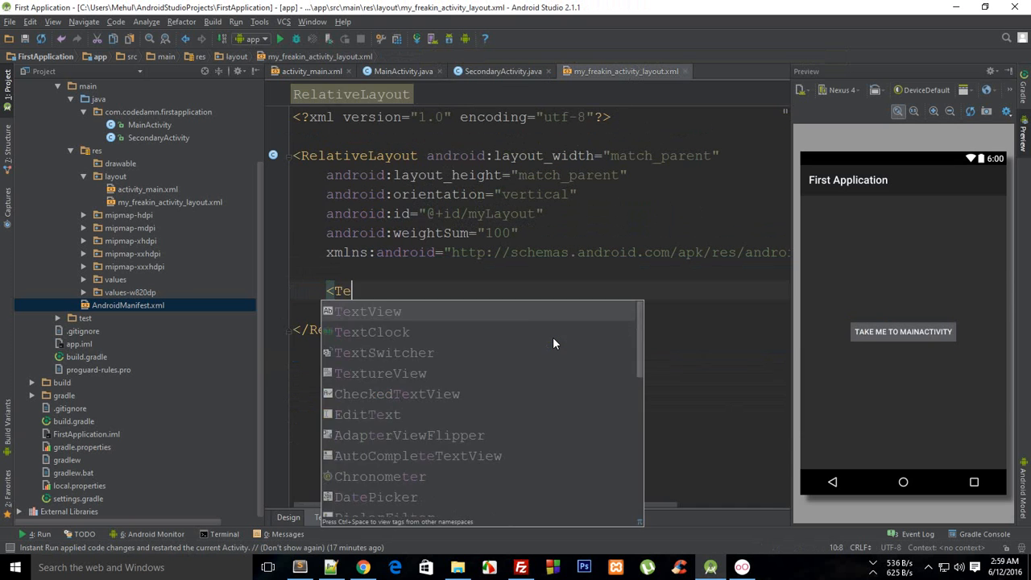
- Add showUsername and showPassword TextViews with empty text and 30sp text size
left_click(368, 311)
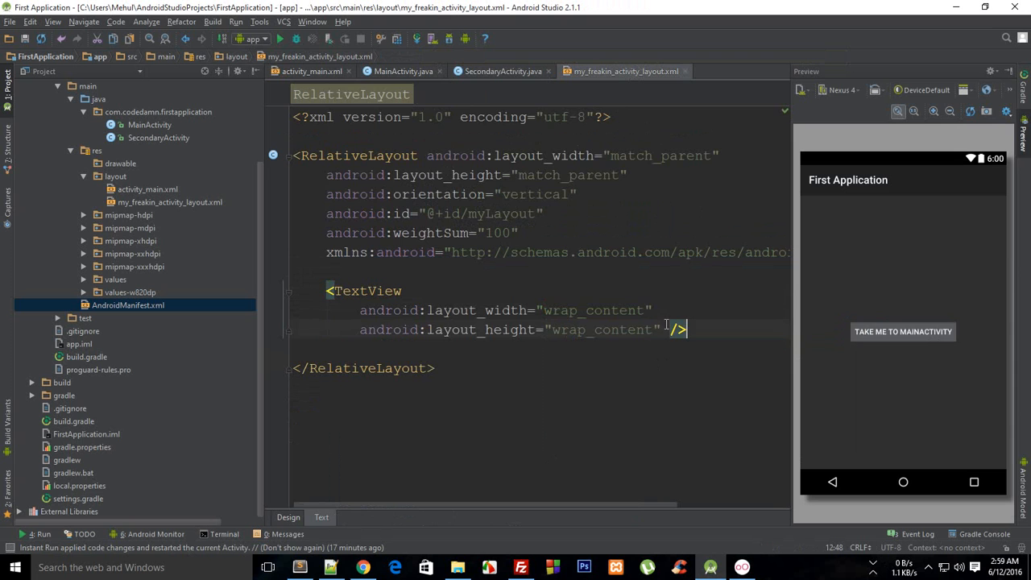
type("android:id=\"show\"/>")
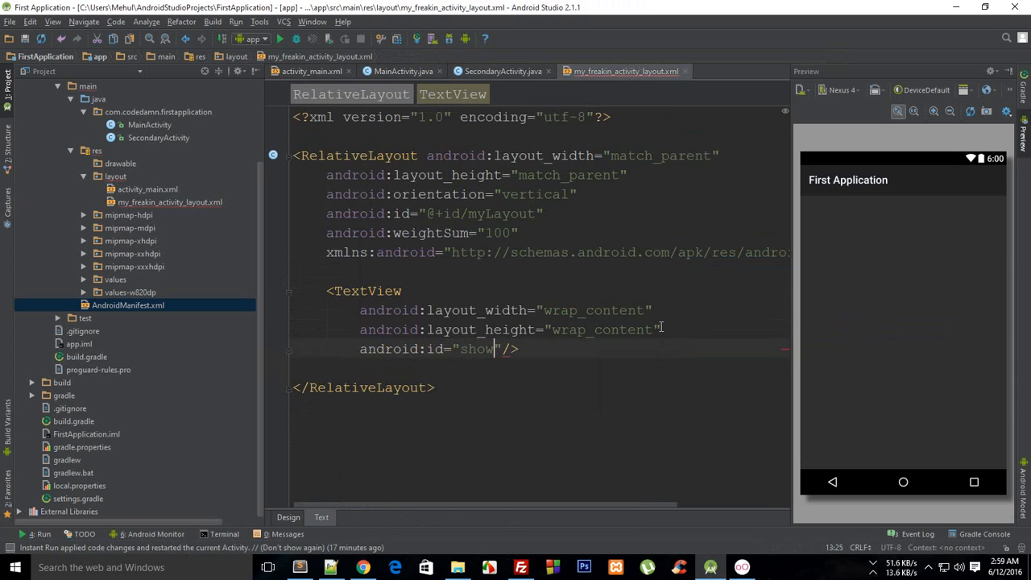
type("@+id/")
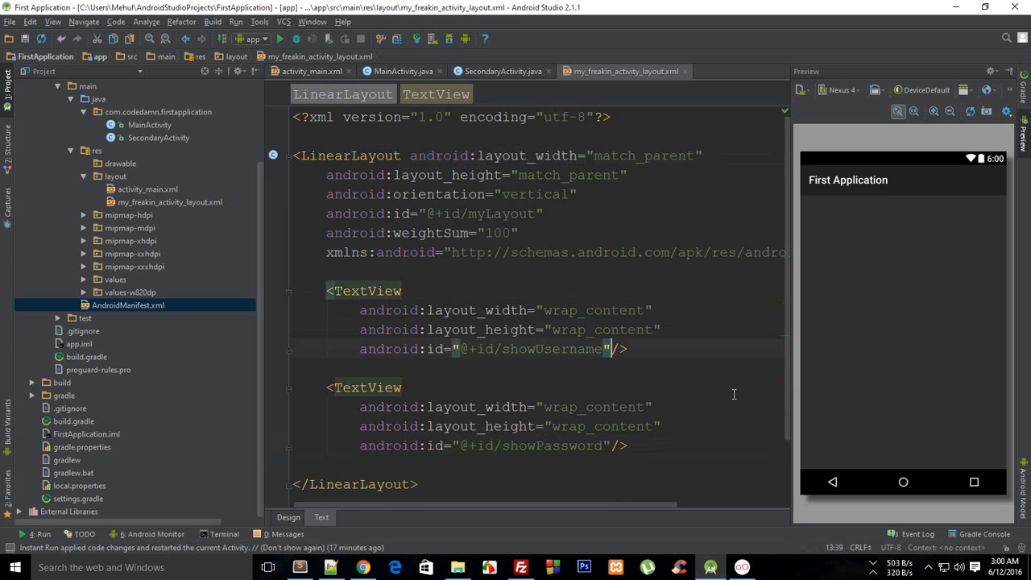
type("android:text=\"asas\"/>")
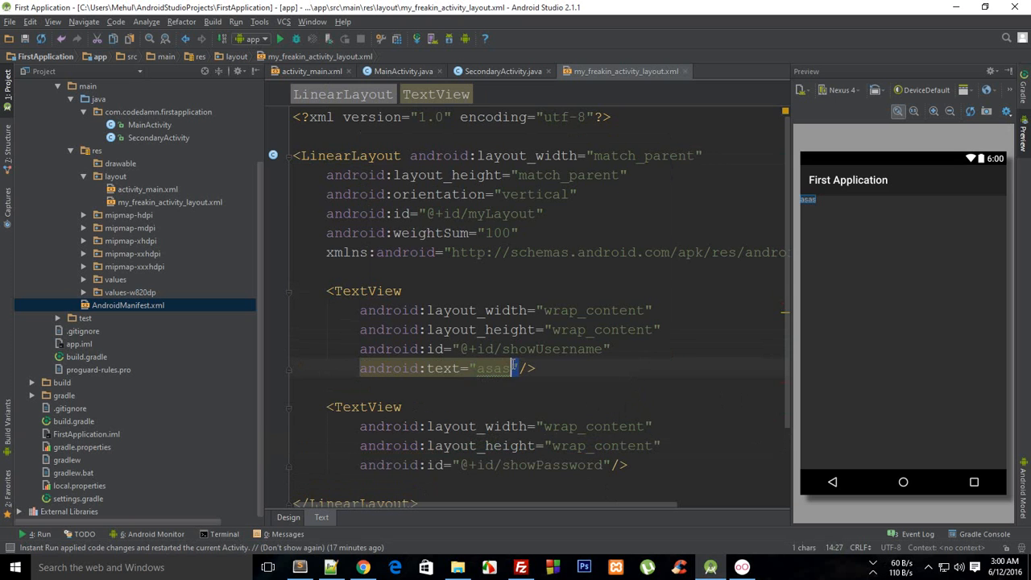
left_click(612, 465)
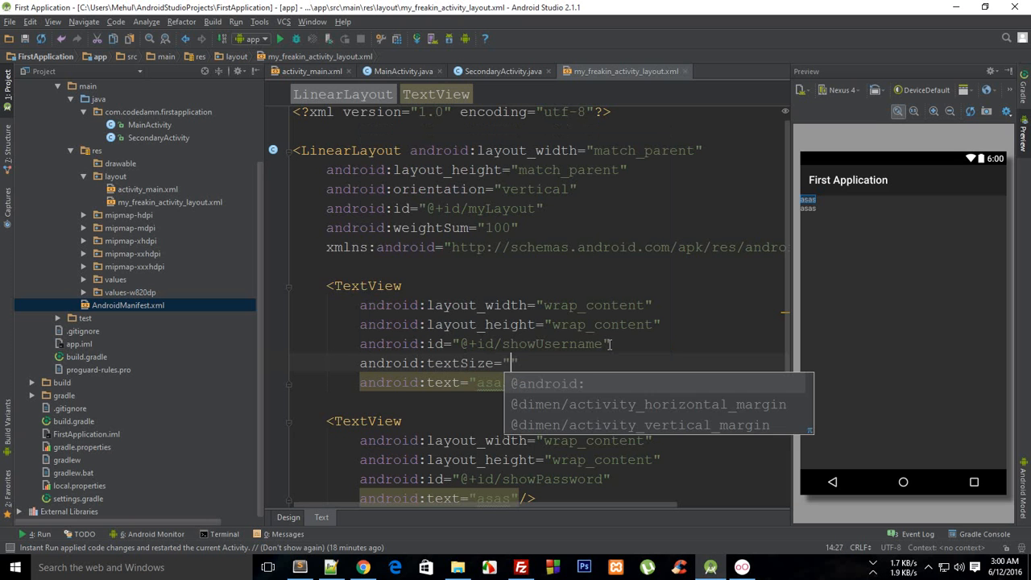
type("30sp")
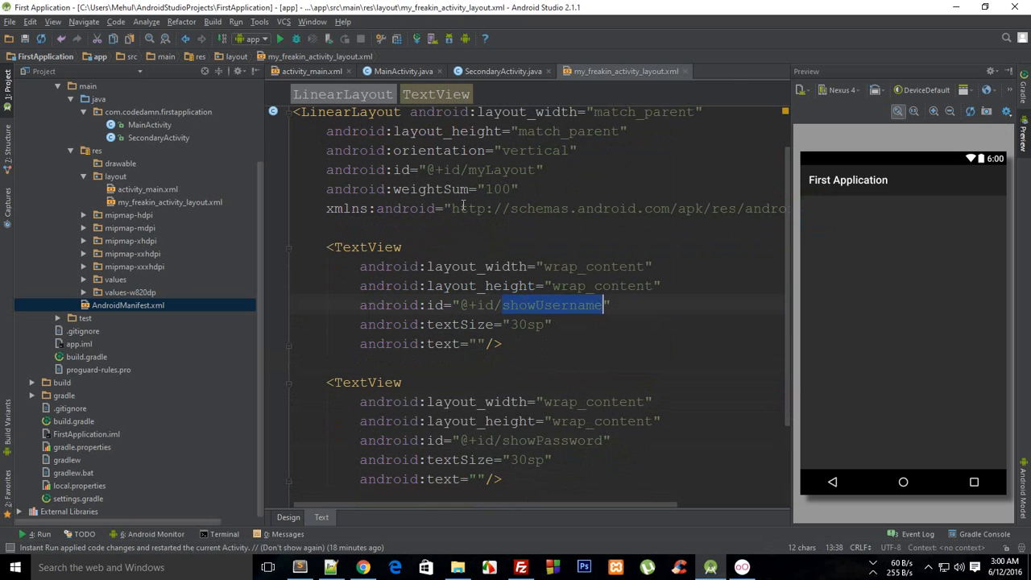
left_click(499, 71)
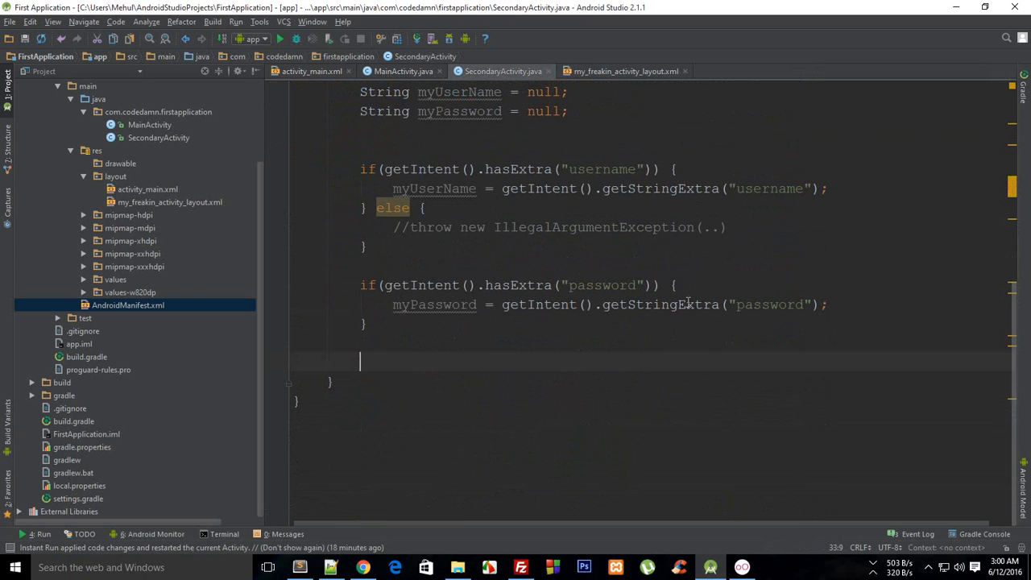
- Declare the showUsername TextView found by R.id.showUsername
type("TextV")
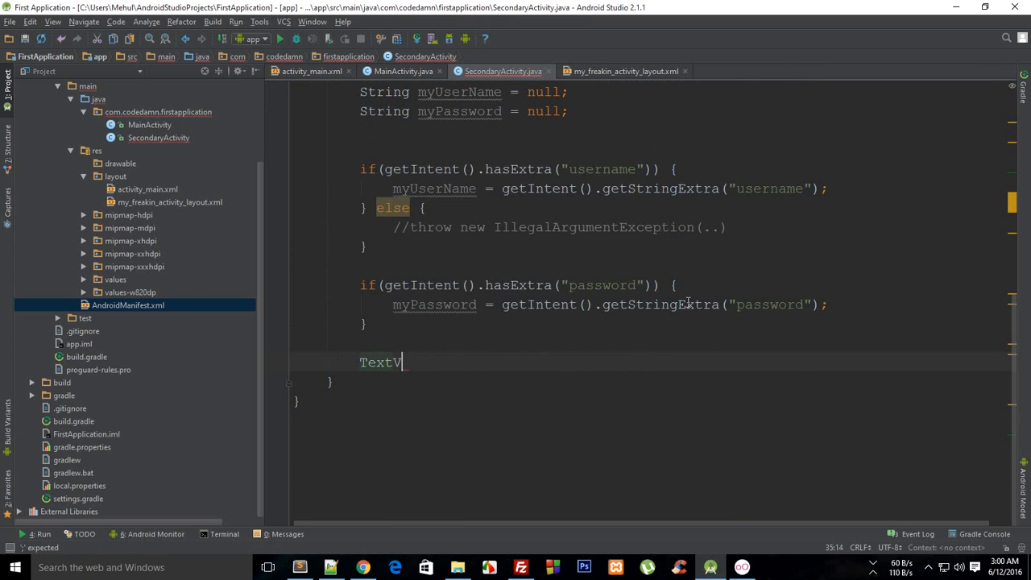
type("iew showUsername = (Tex")
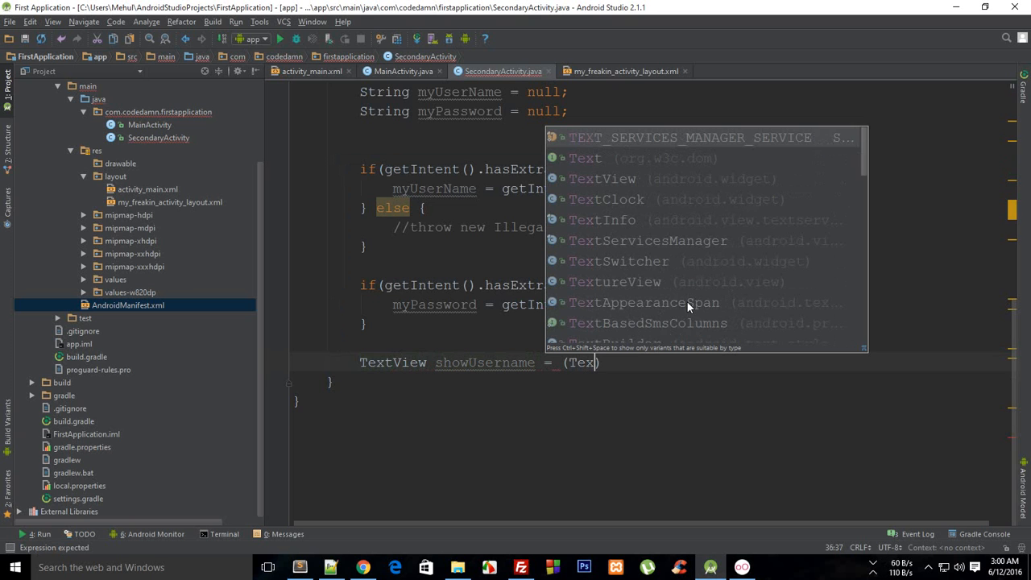
type("tView")
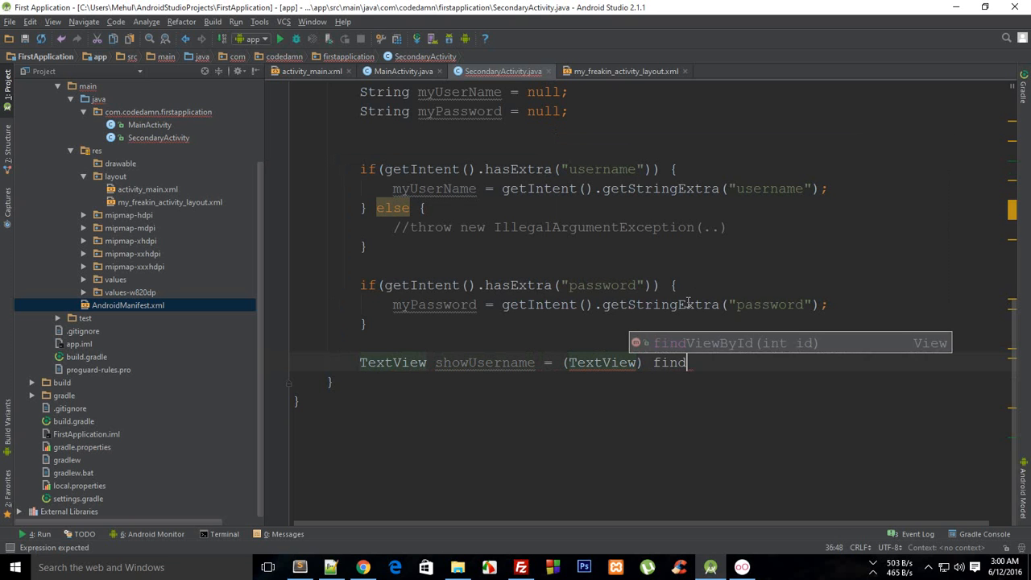
type("ViewById(R.id.showUsername)")
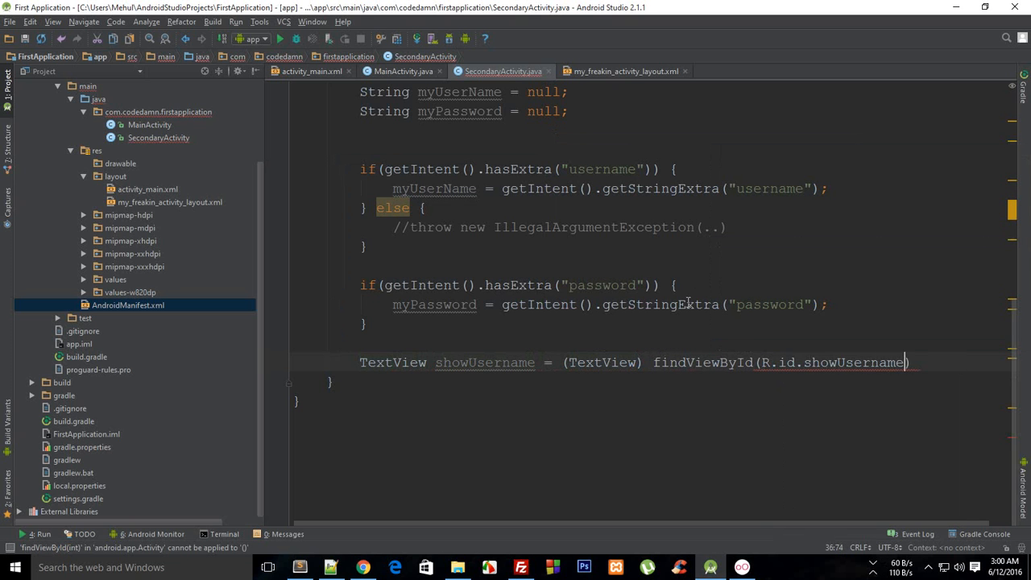
- Declare the showPassword TextView found by R.id.showPassword, checking ids in the layout
type("TextView pa")
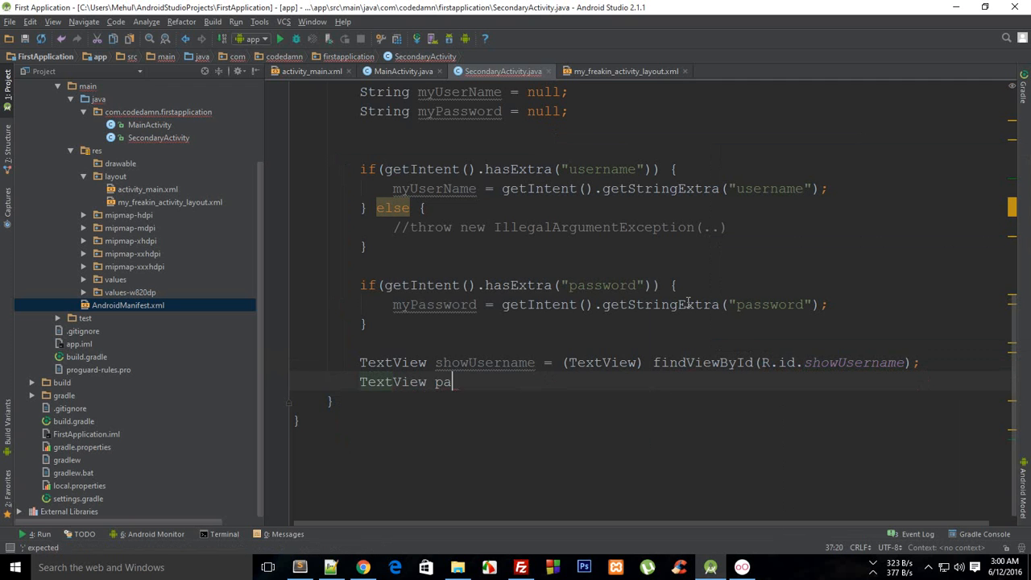
type("ssword")
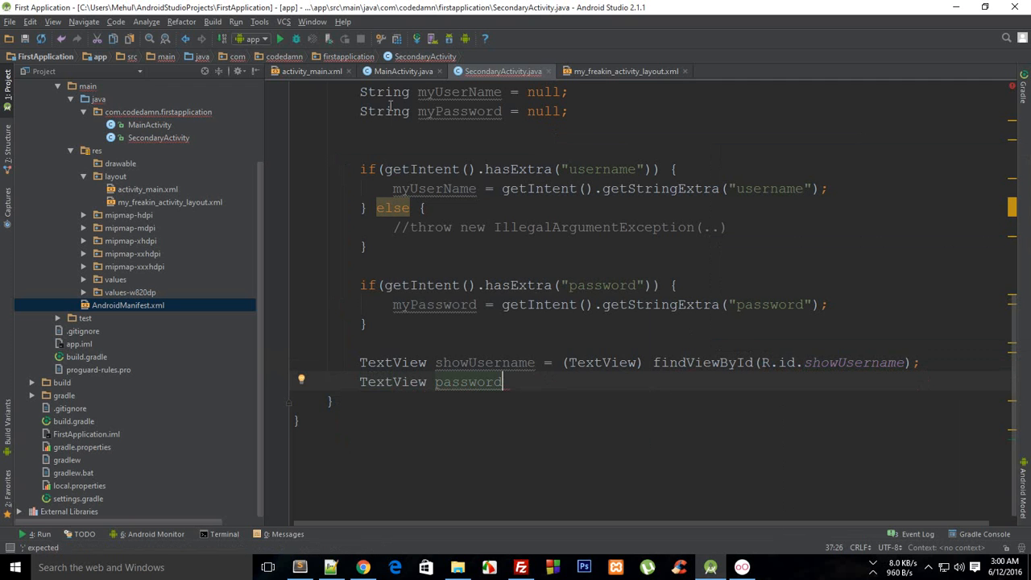
left_click(399, 71)
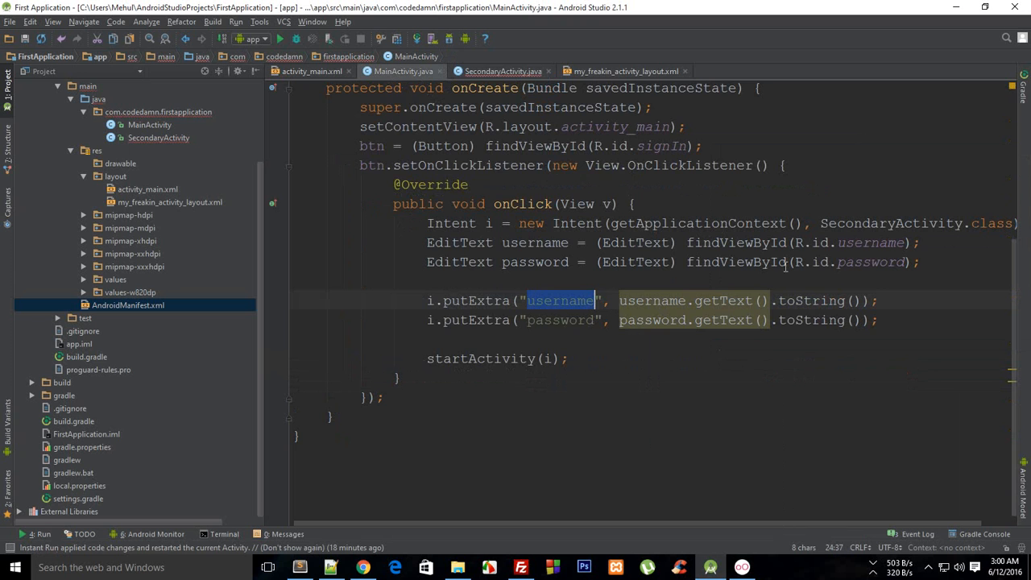
left_click(624, 71)
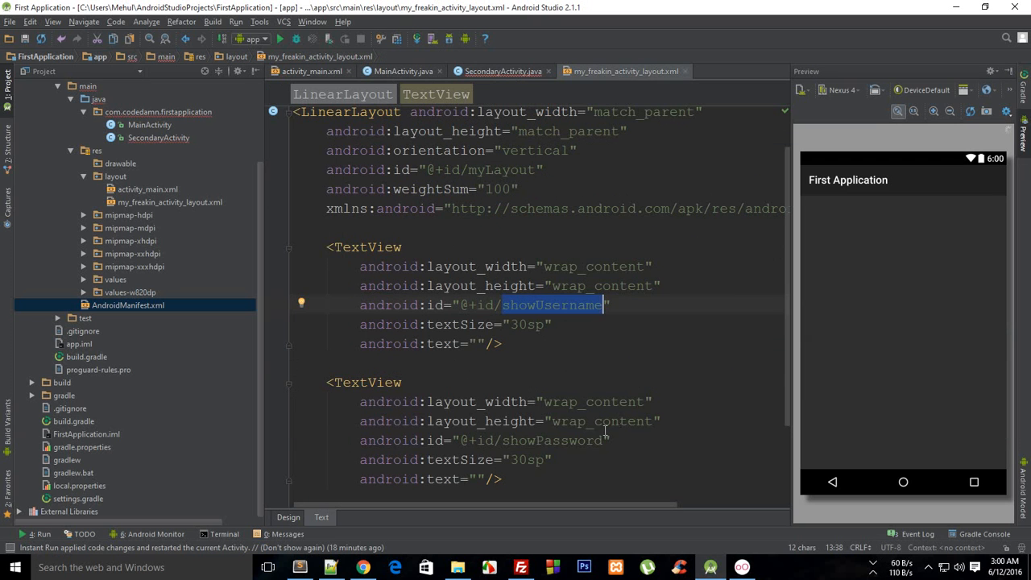
left_click(499, 71)
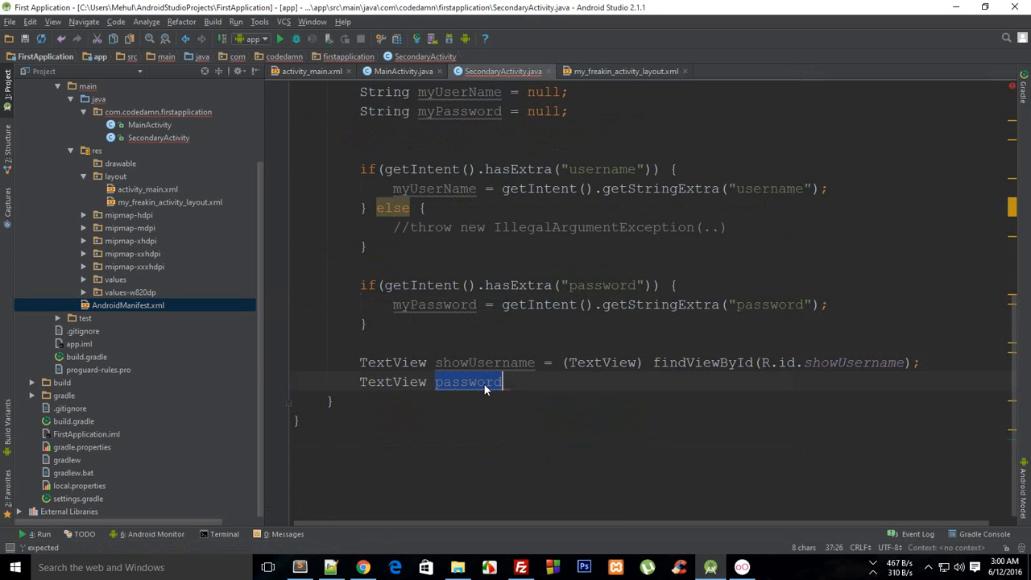
type("showPassword = ()")
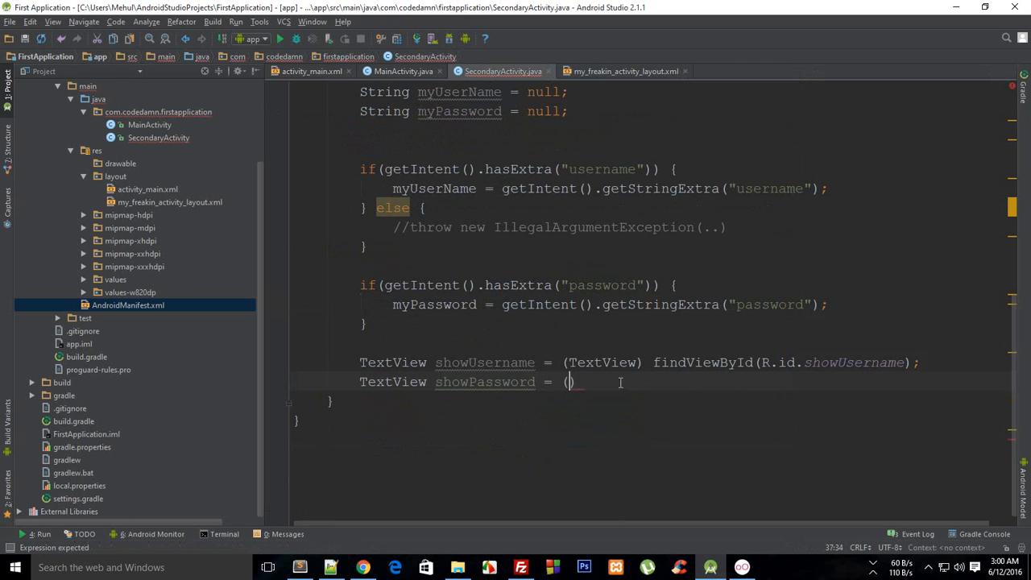
type("Text")
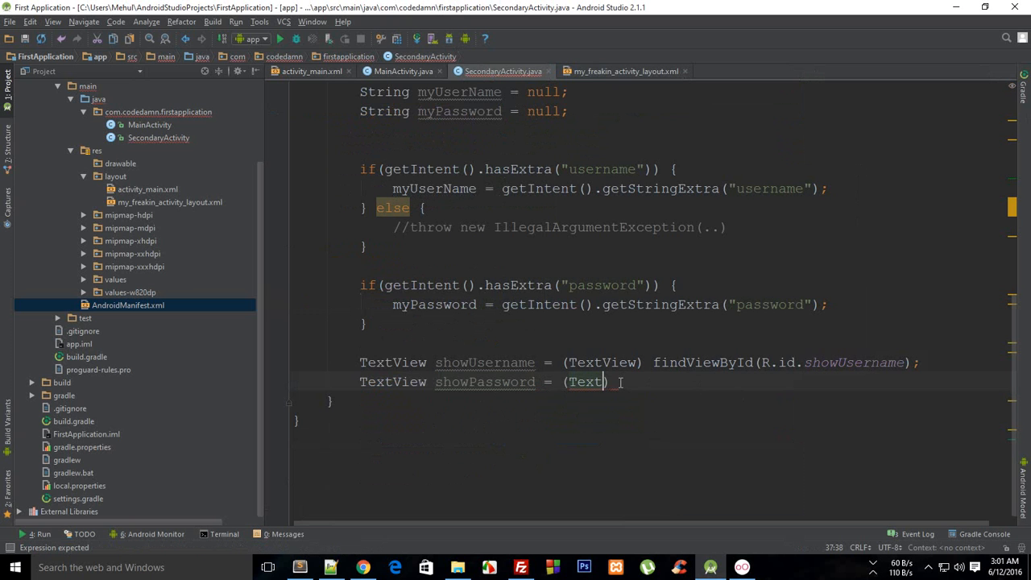
type("View")
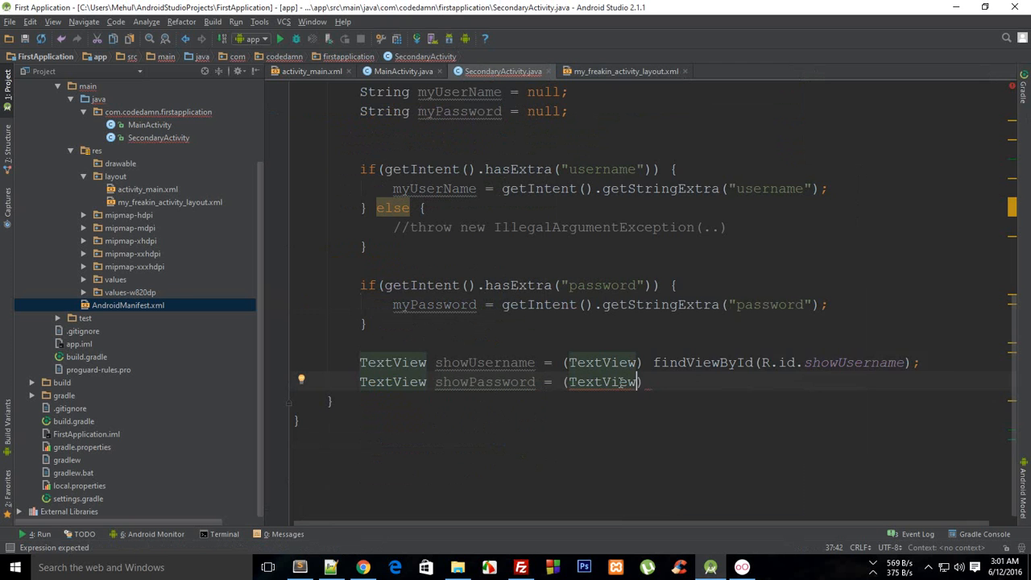
type("findViewById(R.id.showPassword);")
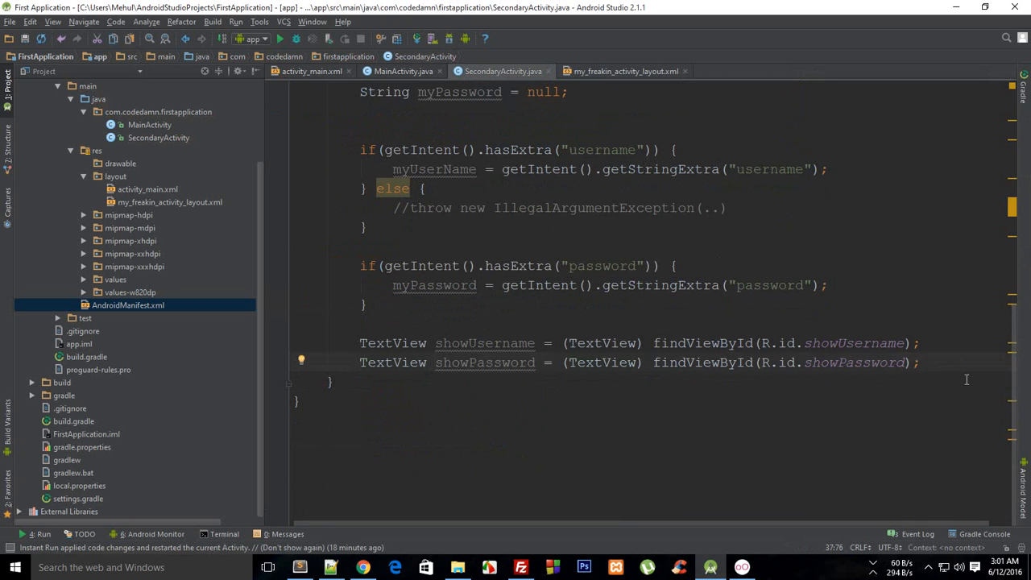
- Set showUsername's text to myUserName, then duplicate the line for showPassword with myPassword
type("showUsername.setText();")
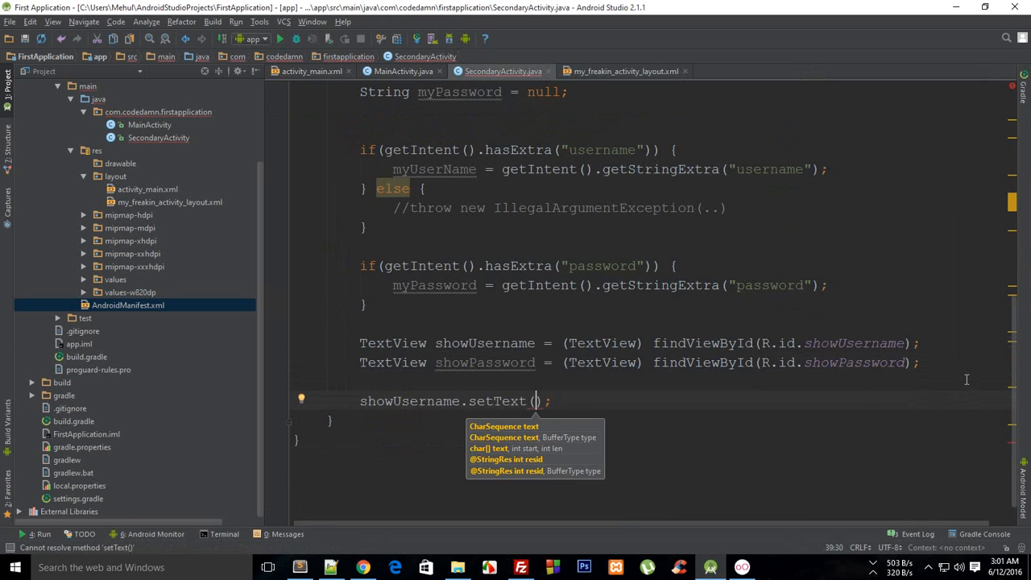
type("myUserName")
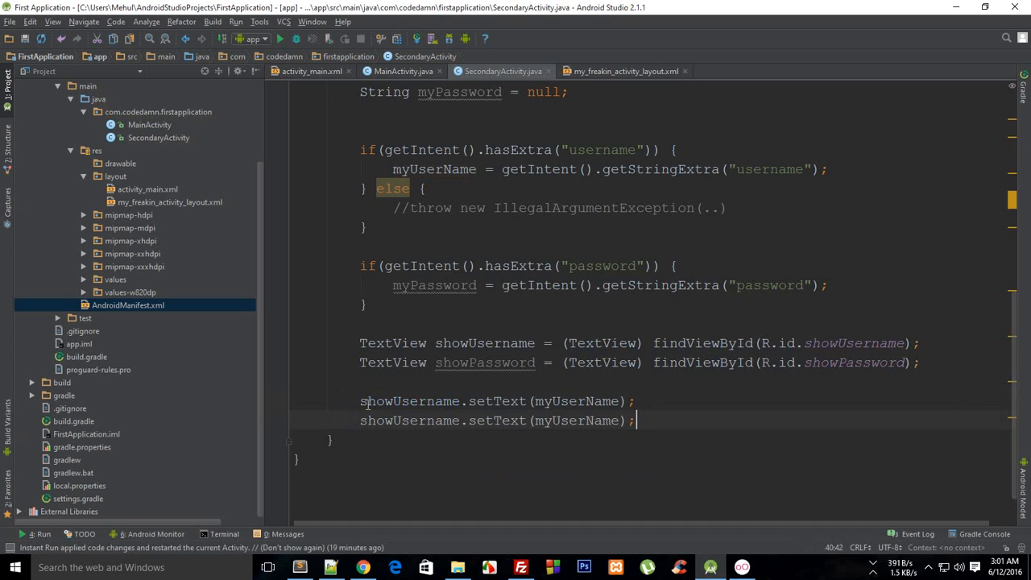
double_click(485, 362)
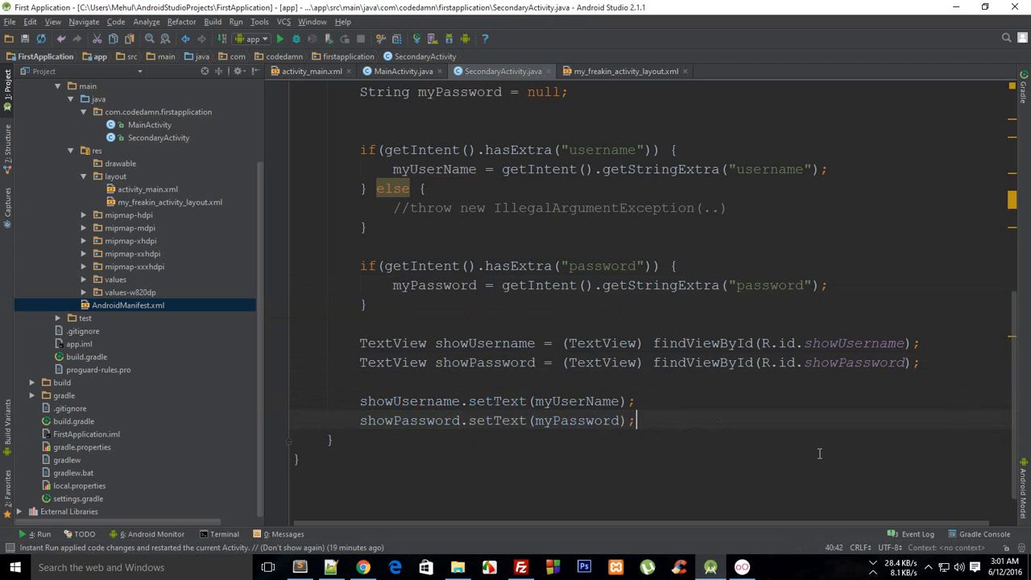
- Run a fresh build of the app and switch to the Genymotion emulator window
scroll("up", 3)
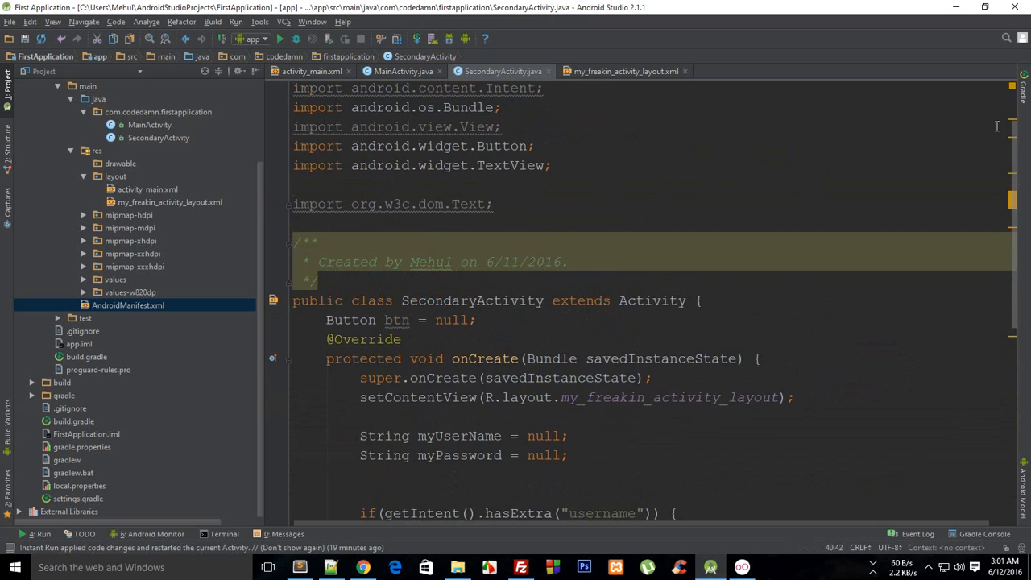
scroll("down", 3)
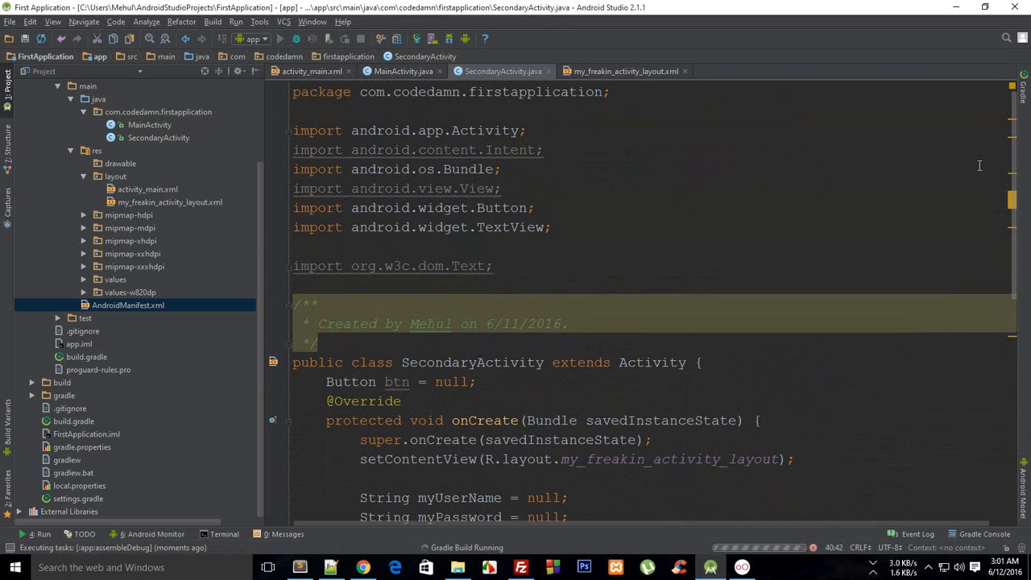
mouse_move(741, 567)
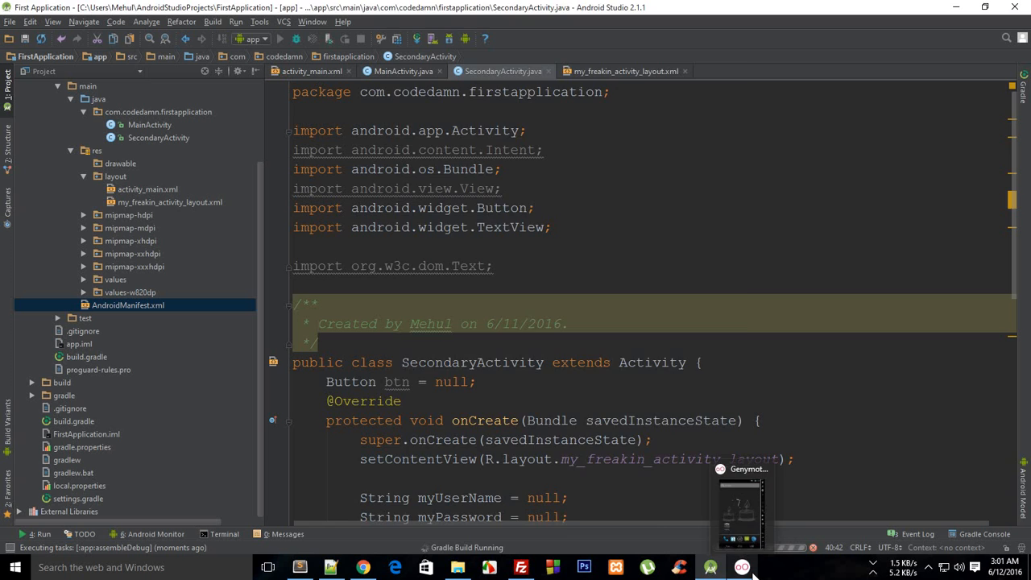
left_click(742, 567)
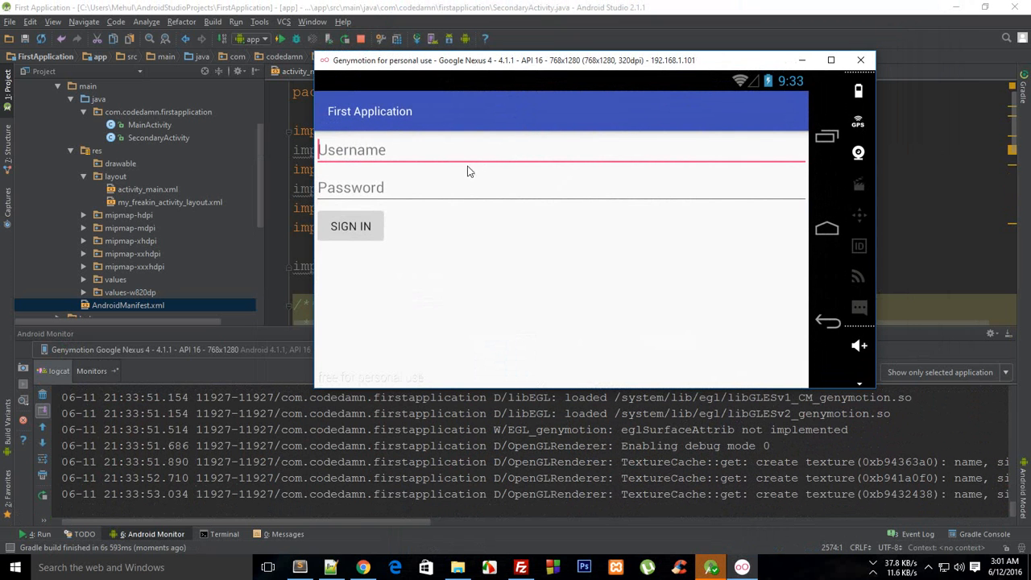
mouse_move(431, 159)
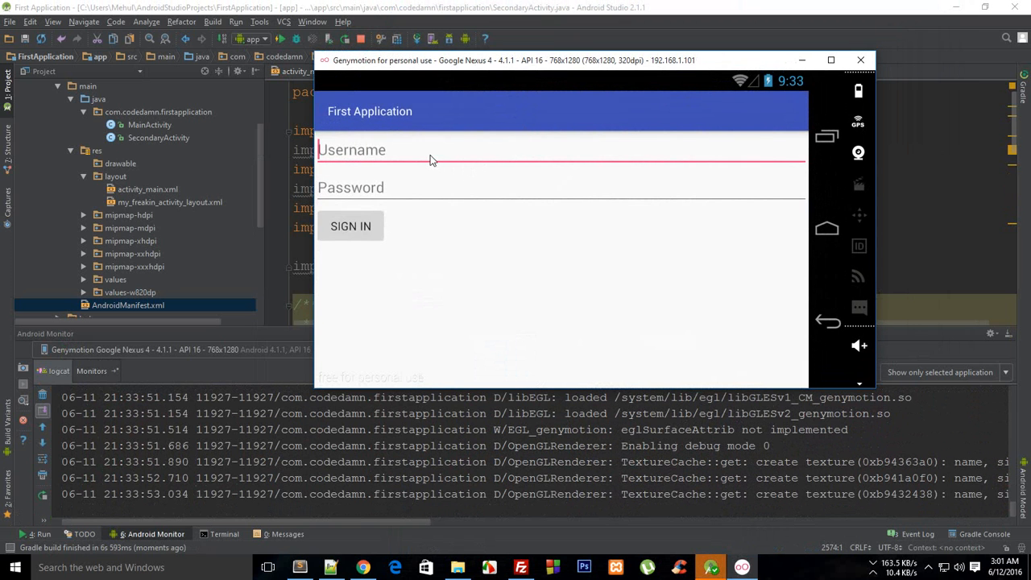
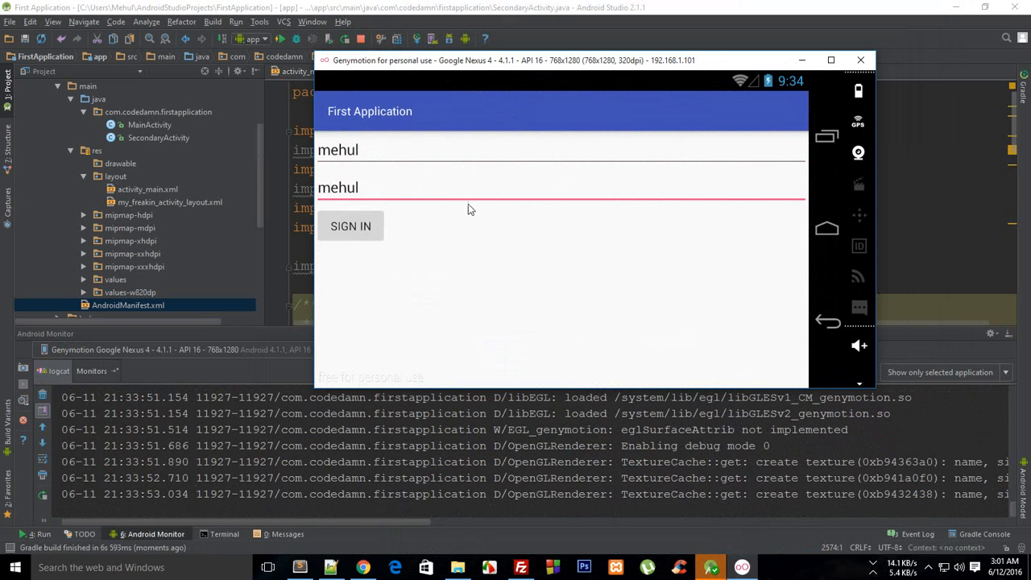
left_click(350, 226)
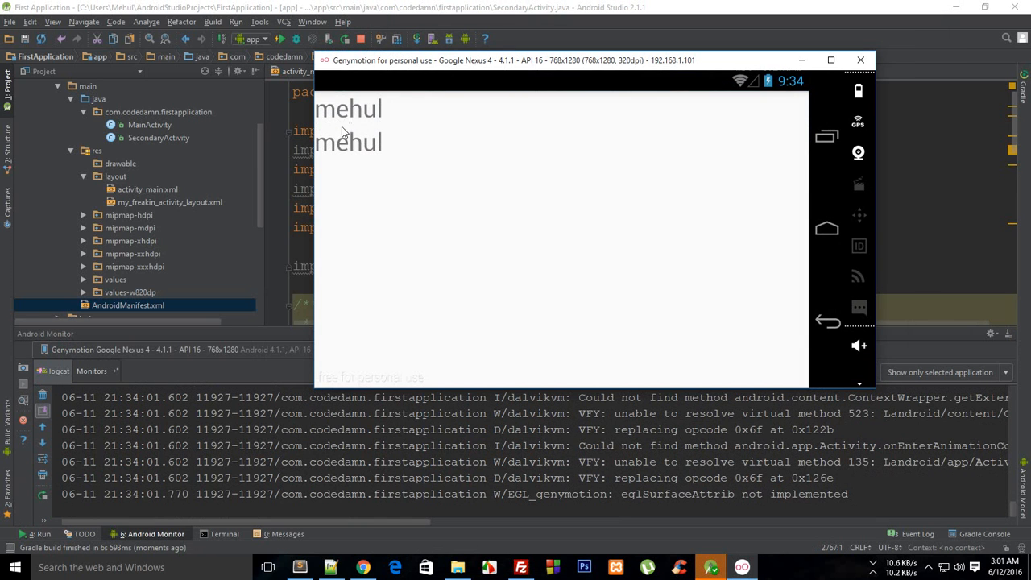
mouse_move(708, 330)
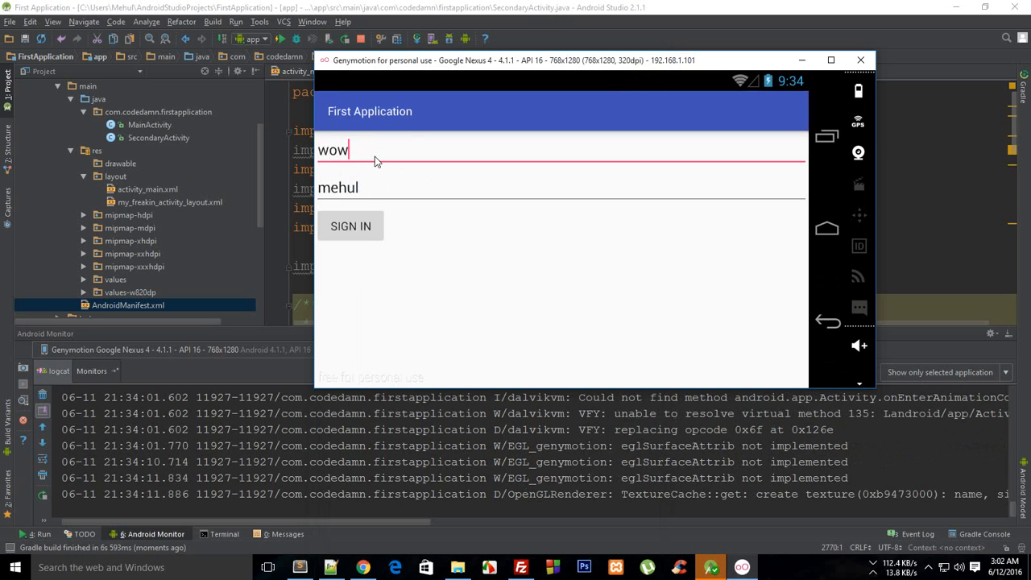
- Change the username to 'wowawesome' and select the old password to replace it
type("awesome")
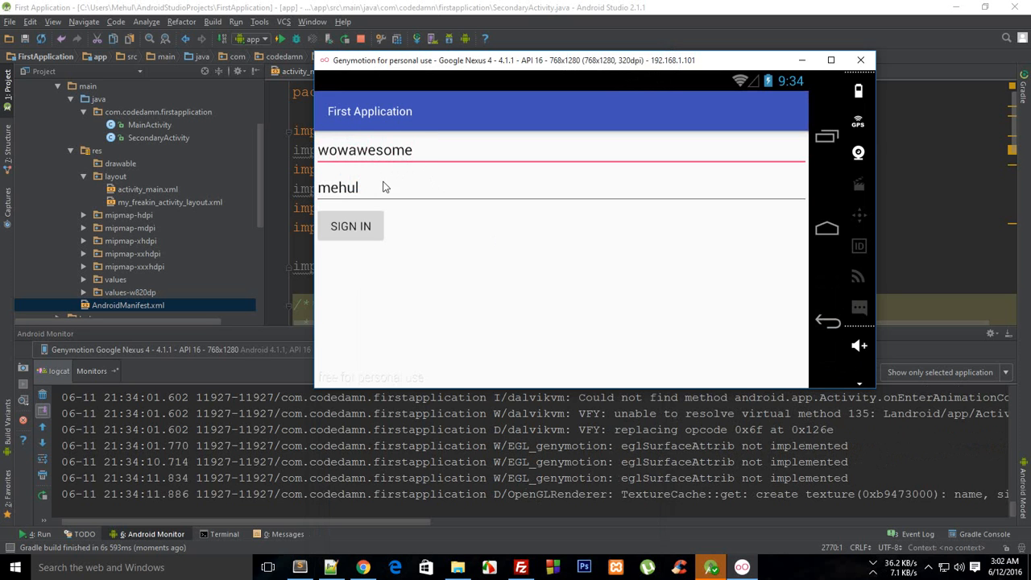
double_click(337, 187)
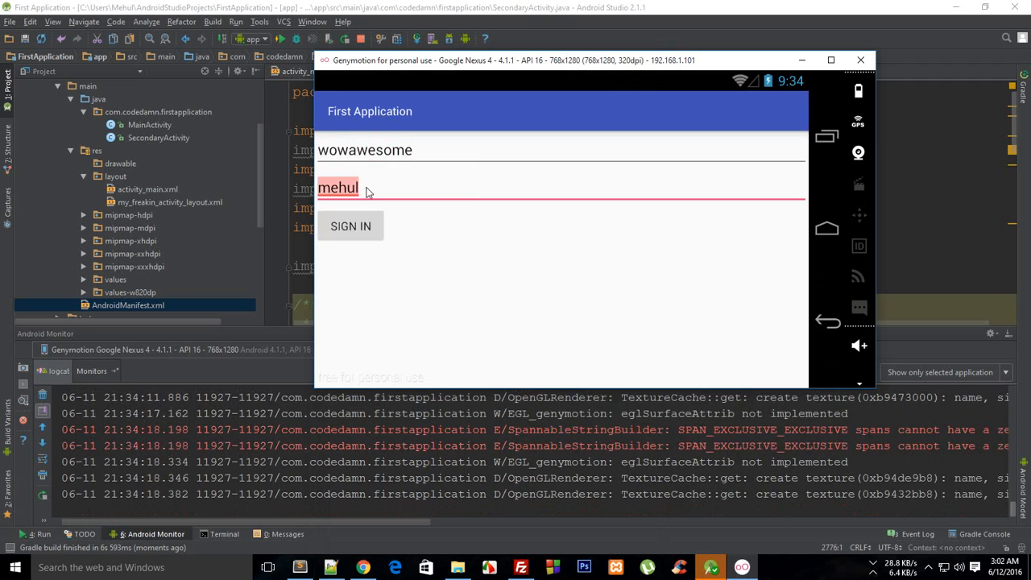
left_click(338, 187)
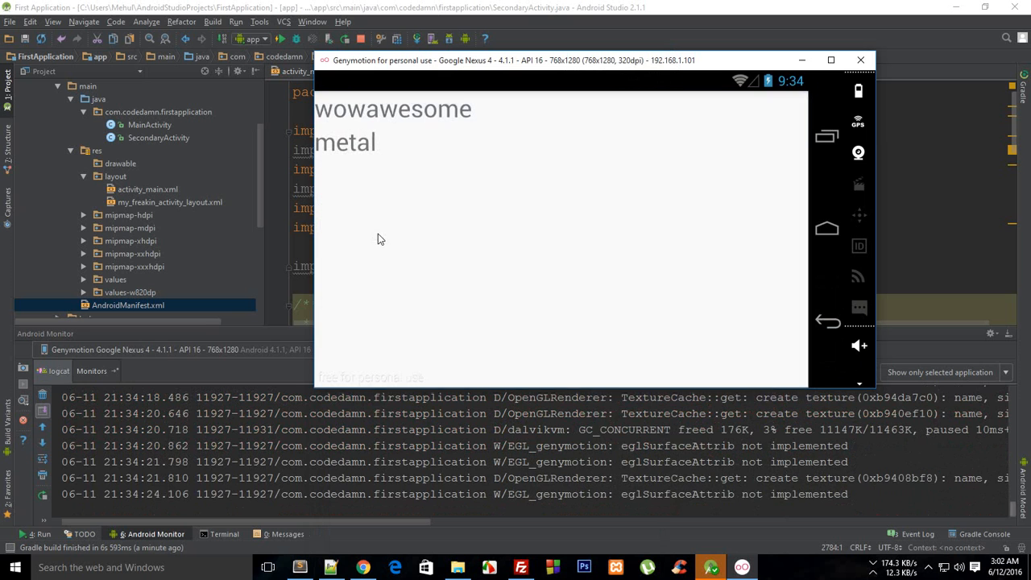
mouse_move(387, 84)
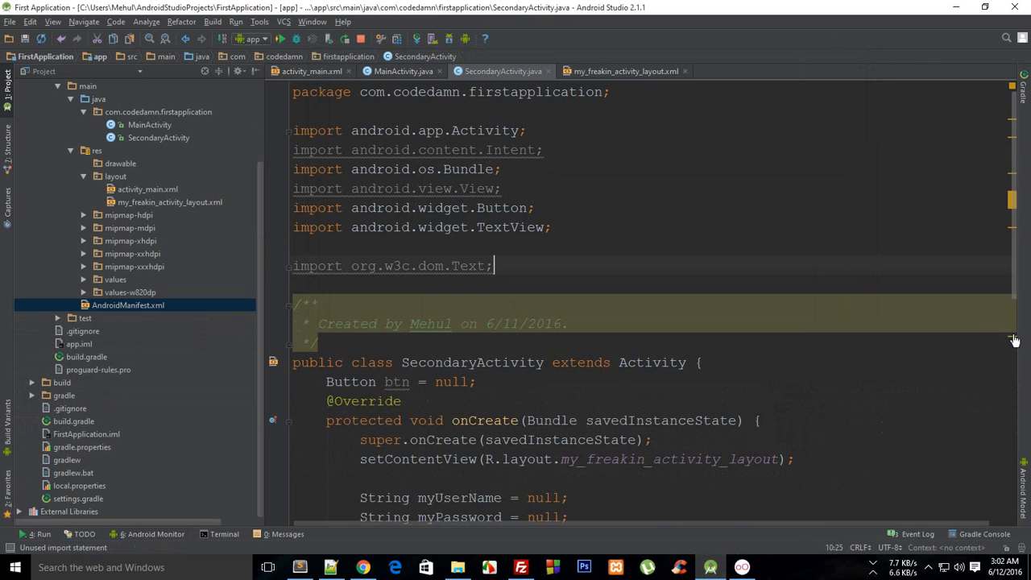
scroll("down", 3)
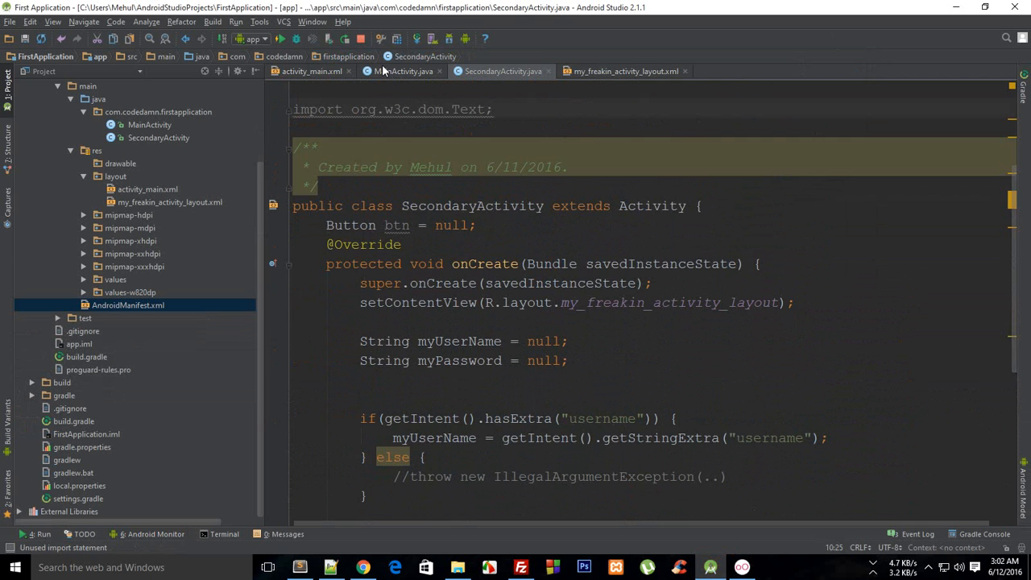
left_click(403, 70)
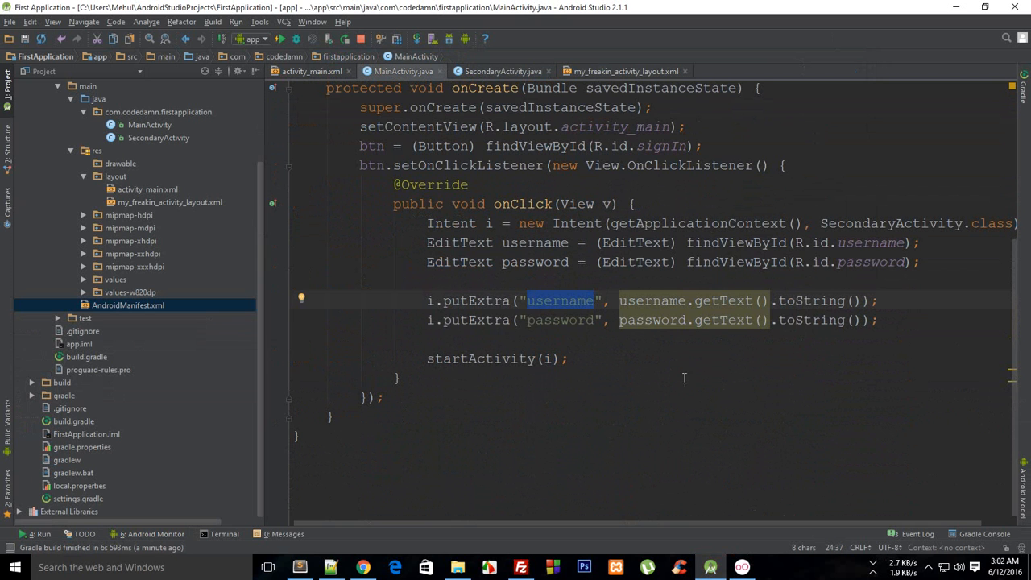
mouse_move(995, 303)
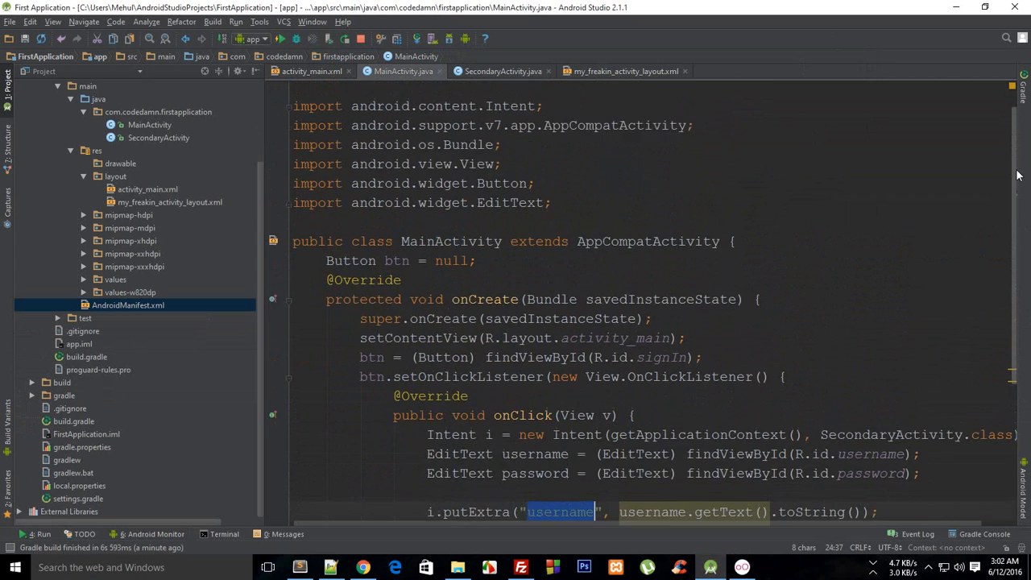
scroll("down", 3)
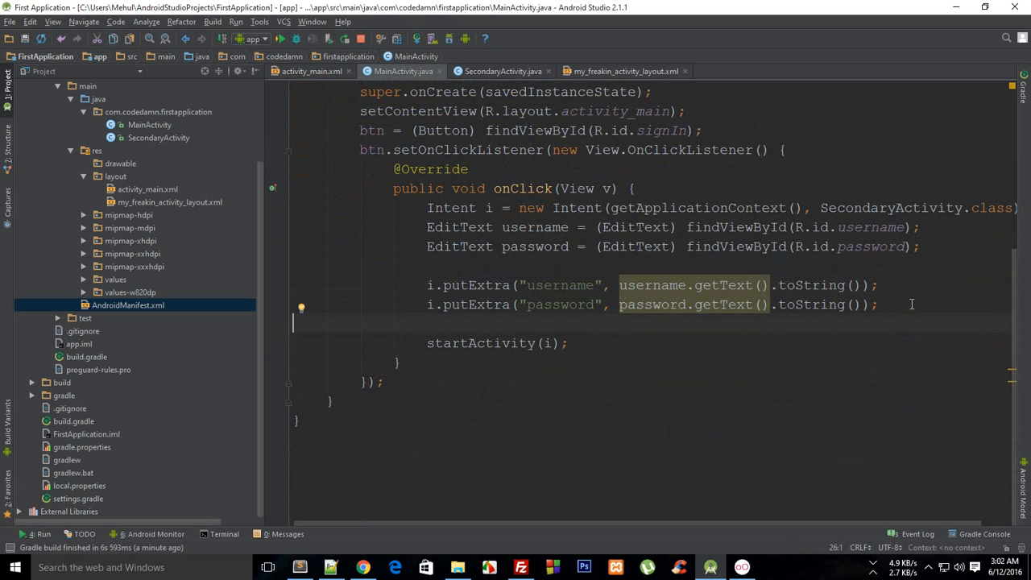
left_click(485, 71)
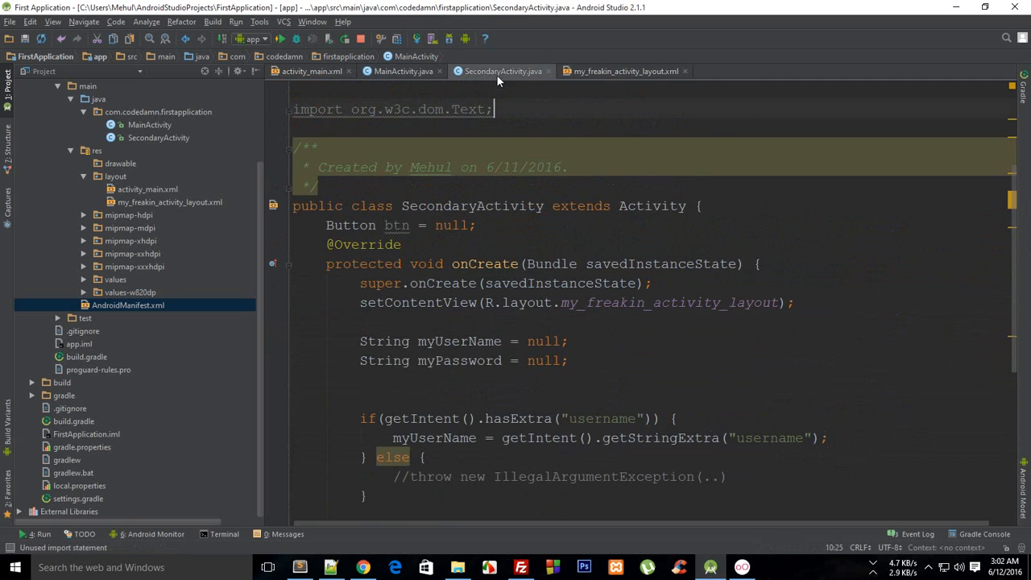